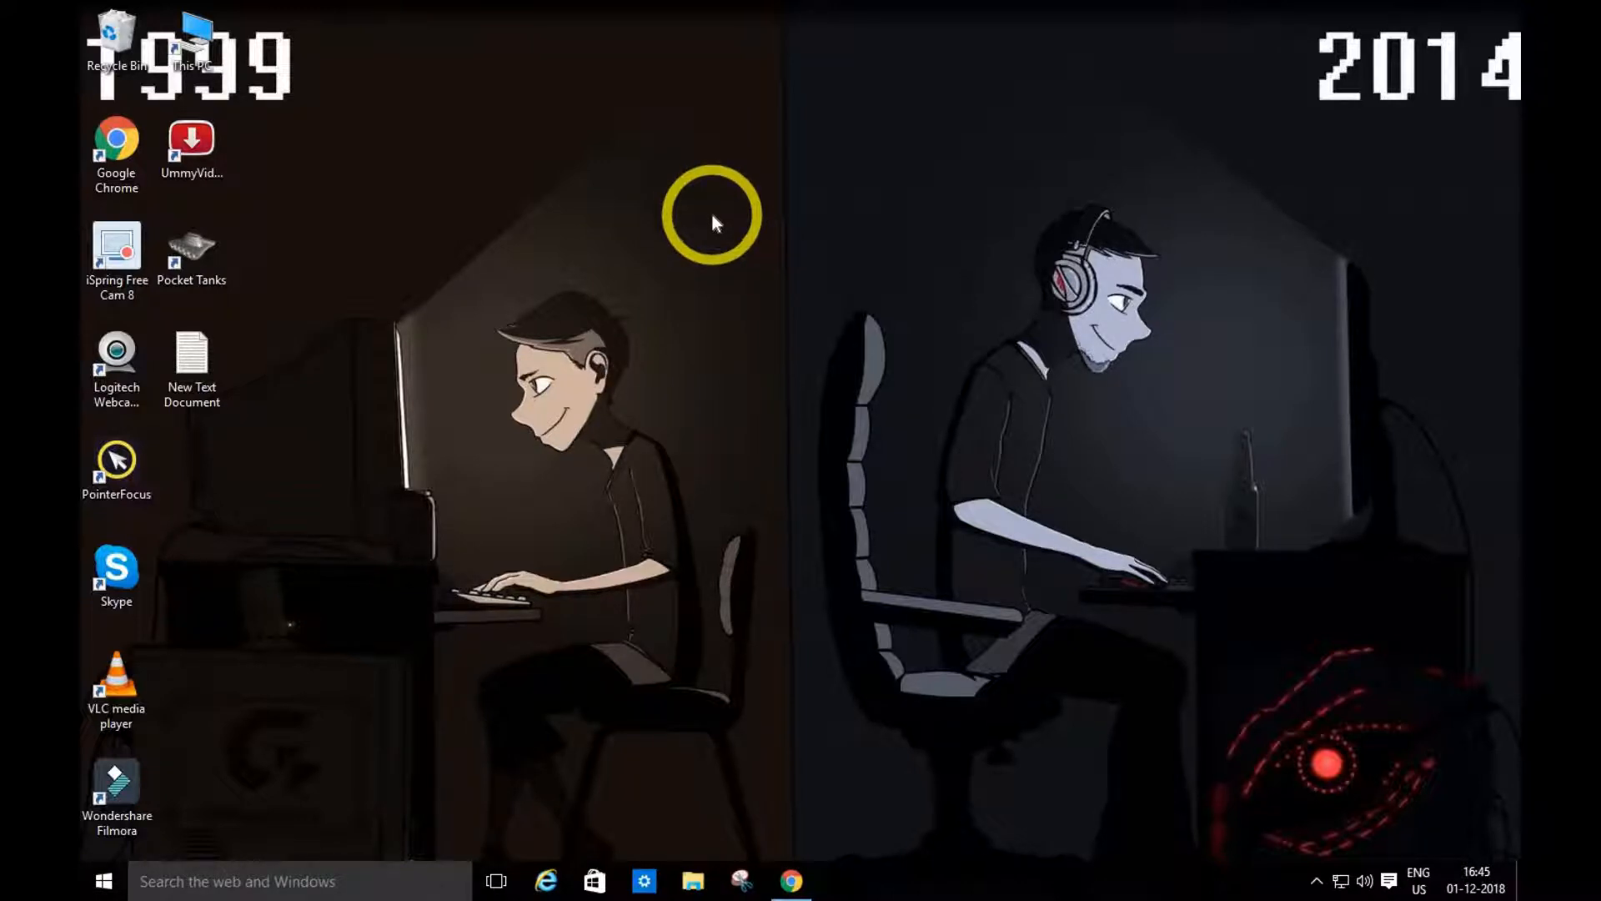
Step: Launch Chrome, open YouTube and choose Upload video from the Create menu
click(792, 881)
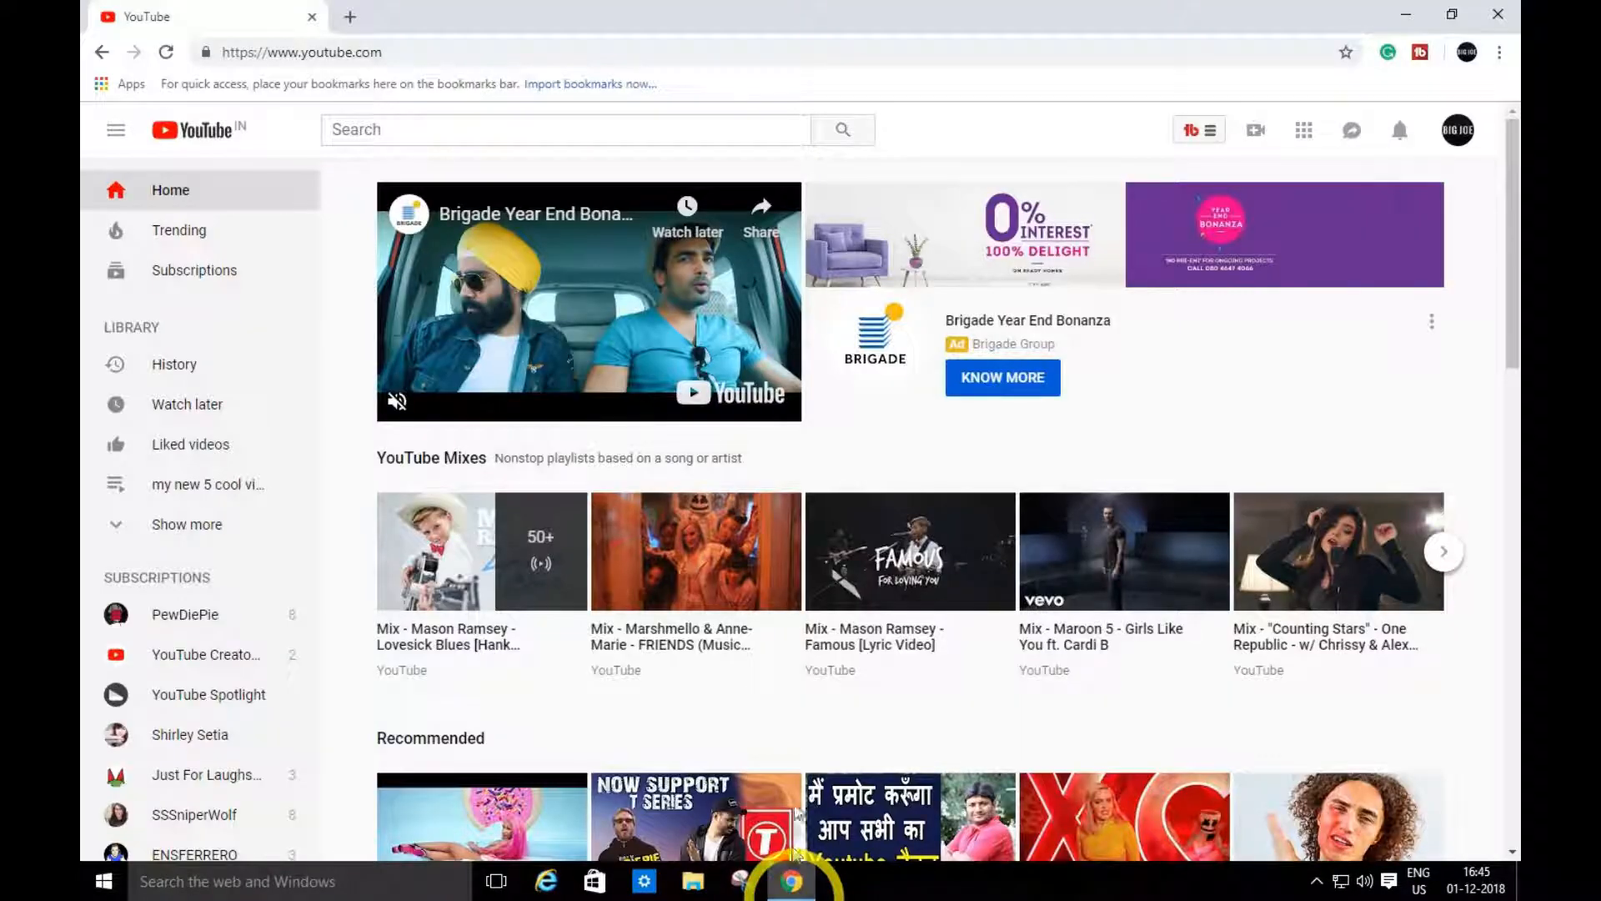
mouse_move(1119, 190)
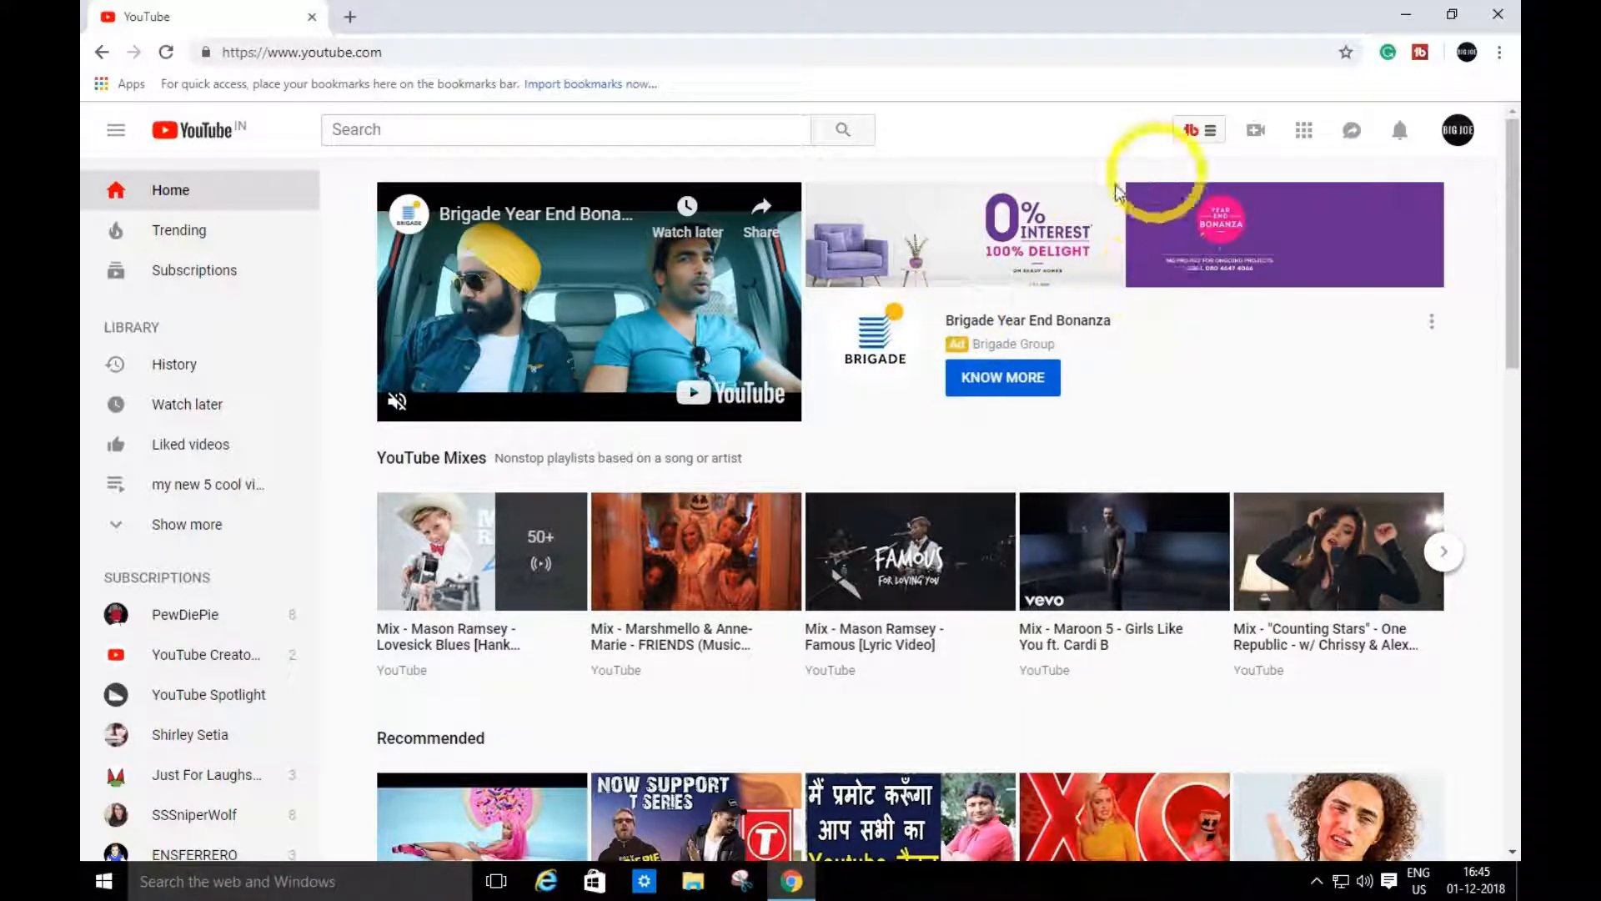
mouse_move(1256, 132)
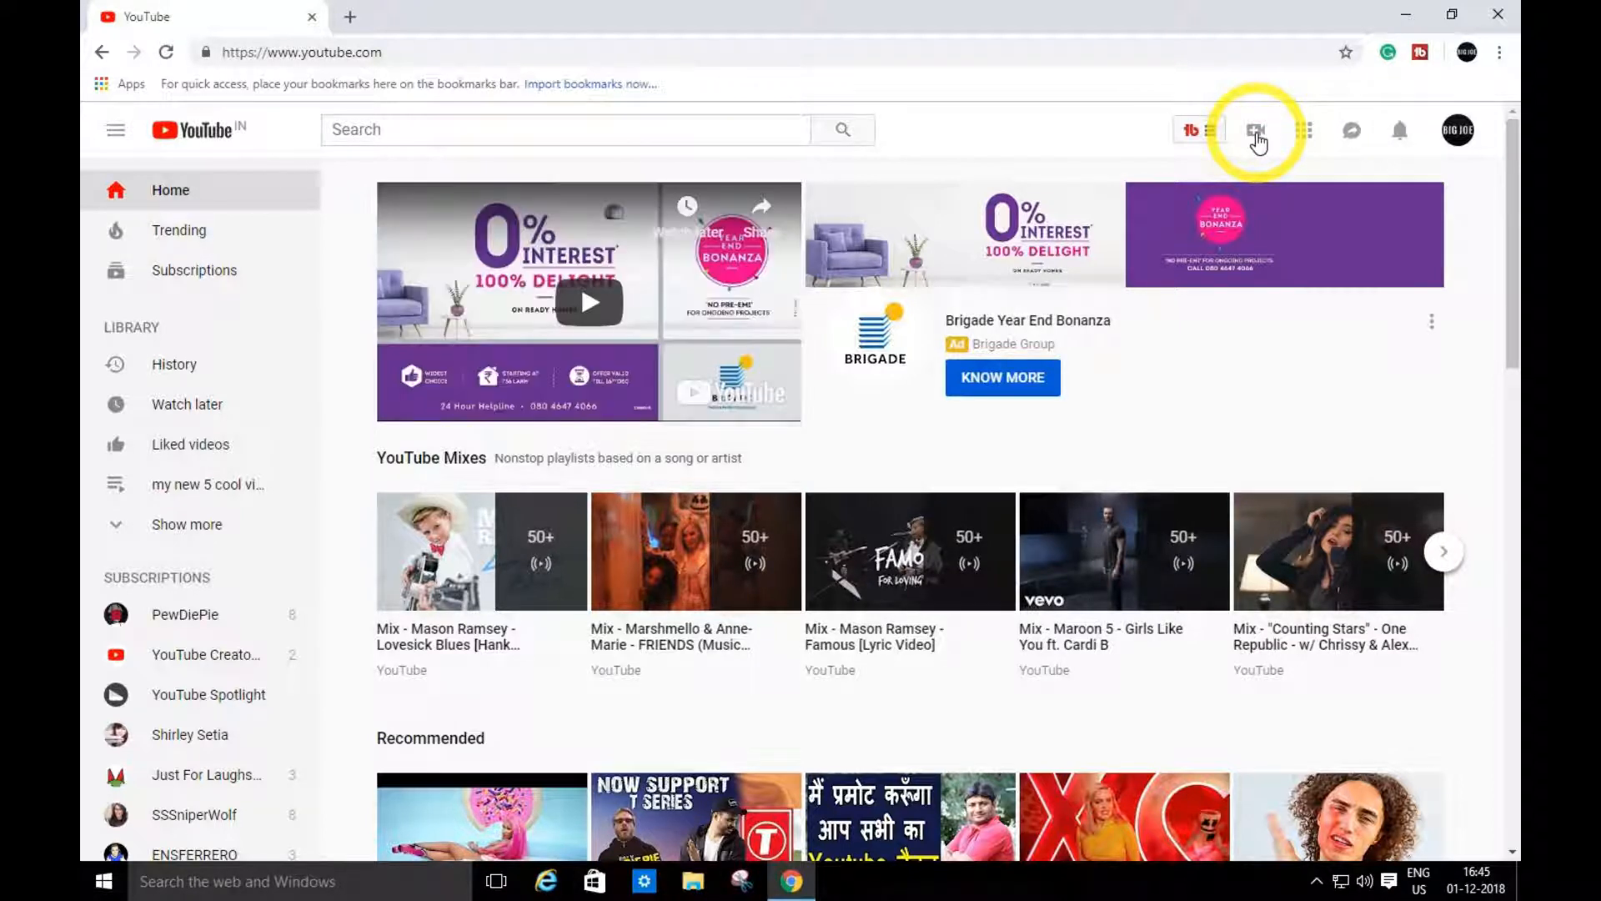
click(1255, 130)
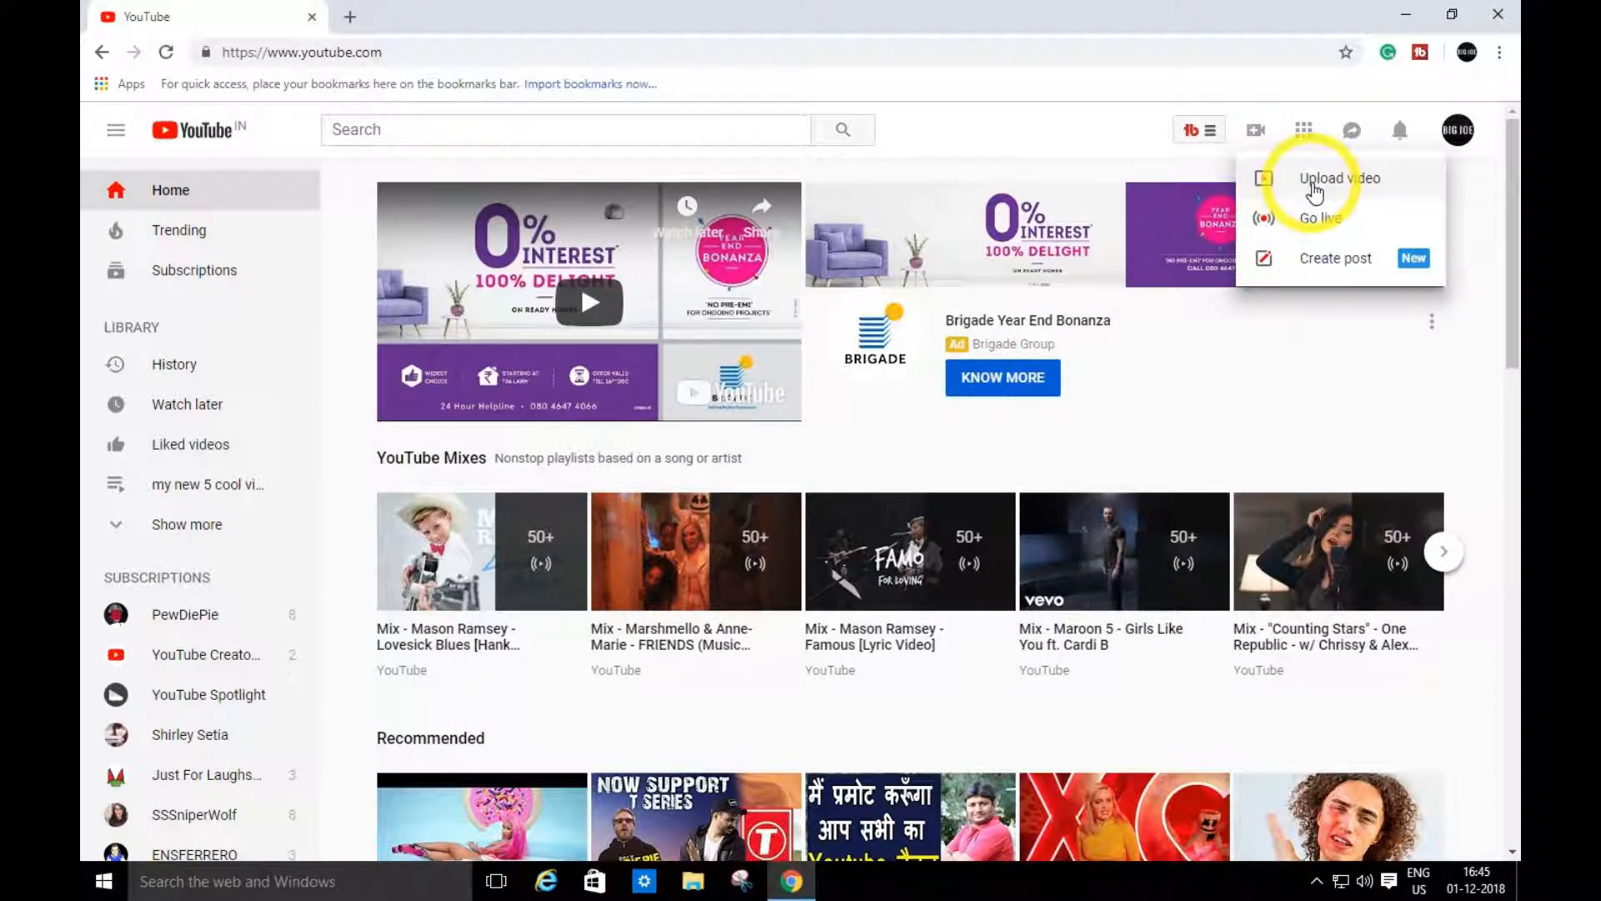
click(1339, 178)
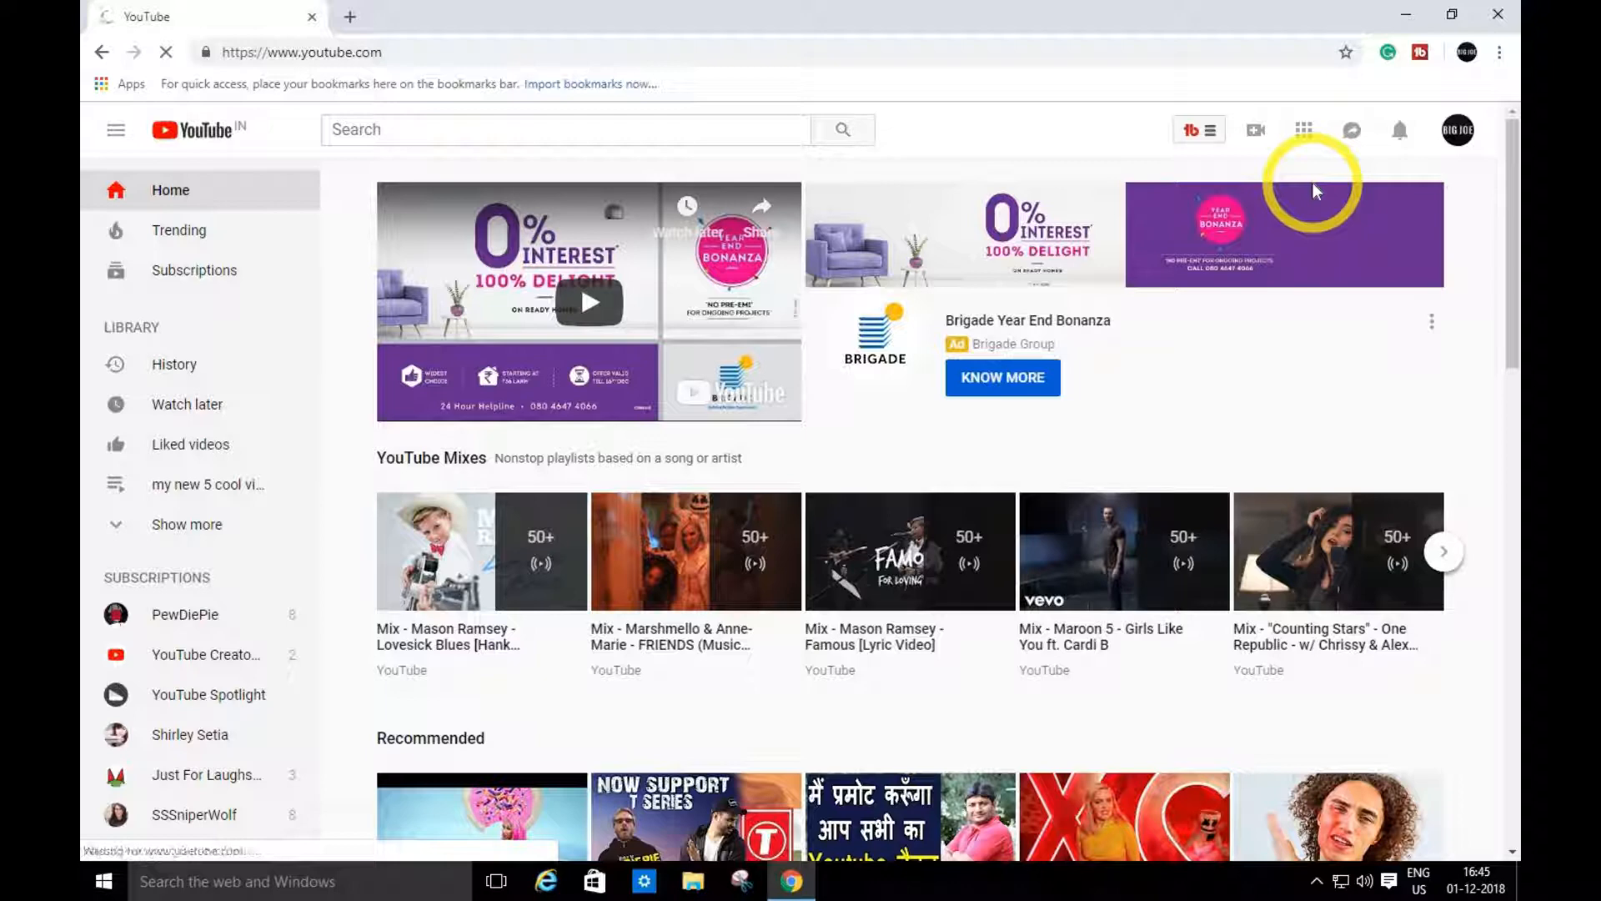
Step: Select 'ok the video' from the Downloads folder as the file to upload
click(1255, 130)
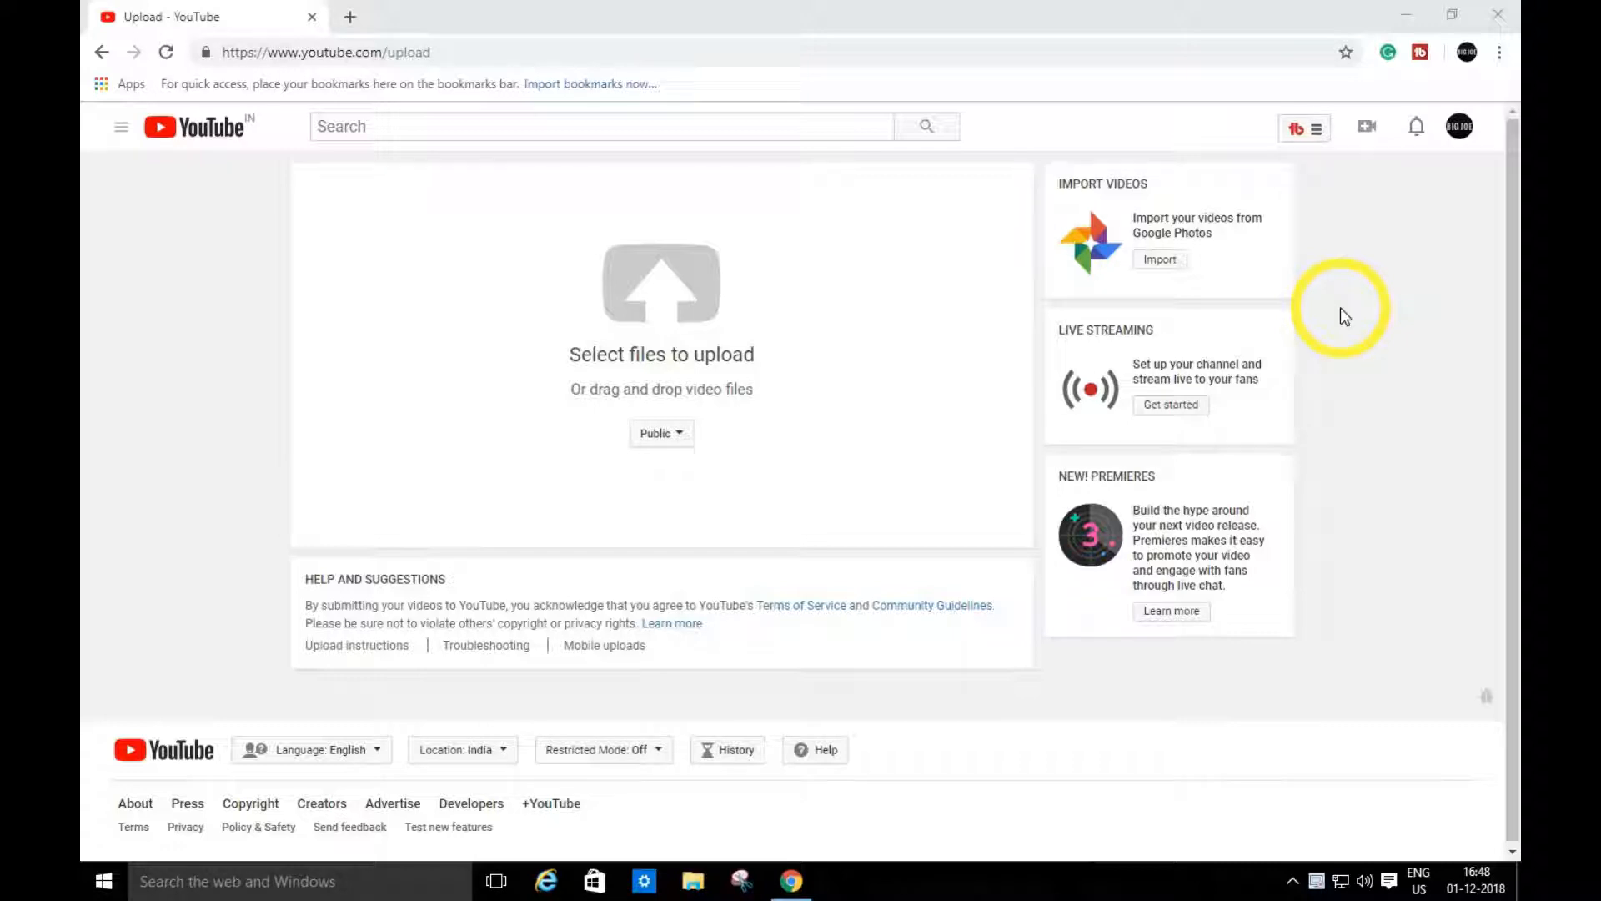
mouse_move(582, 487)
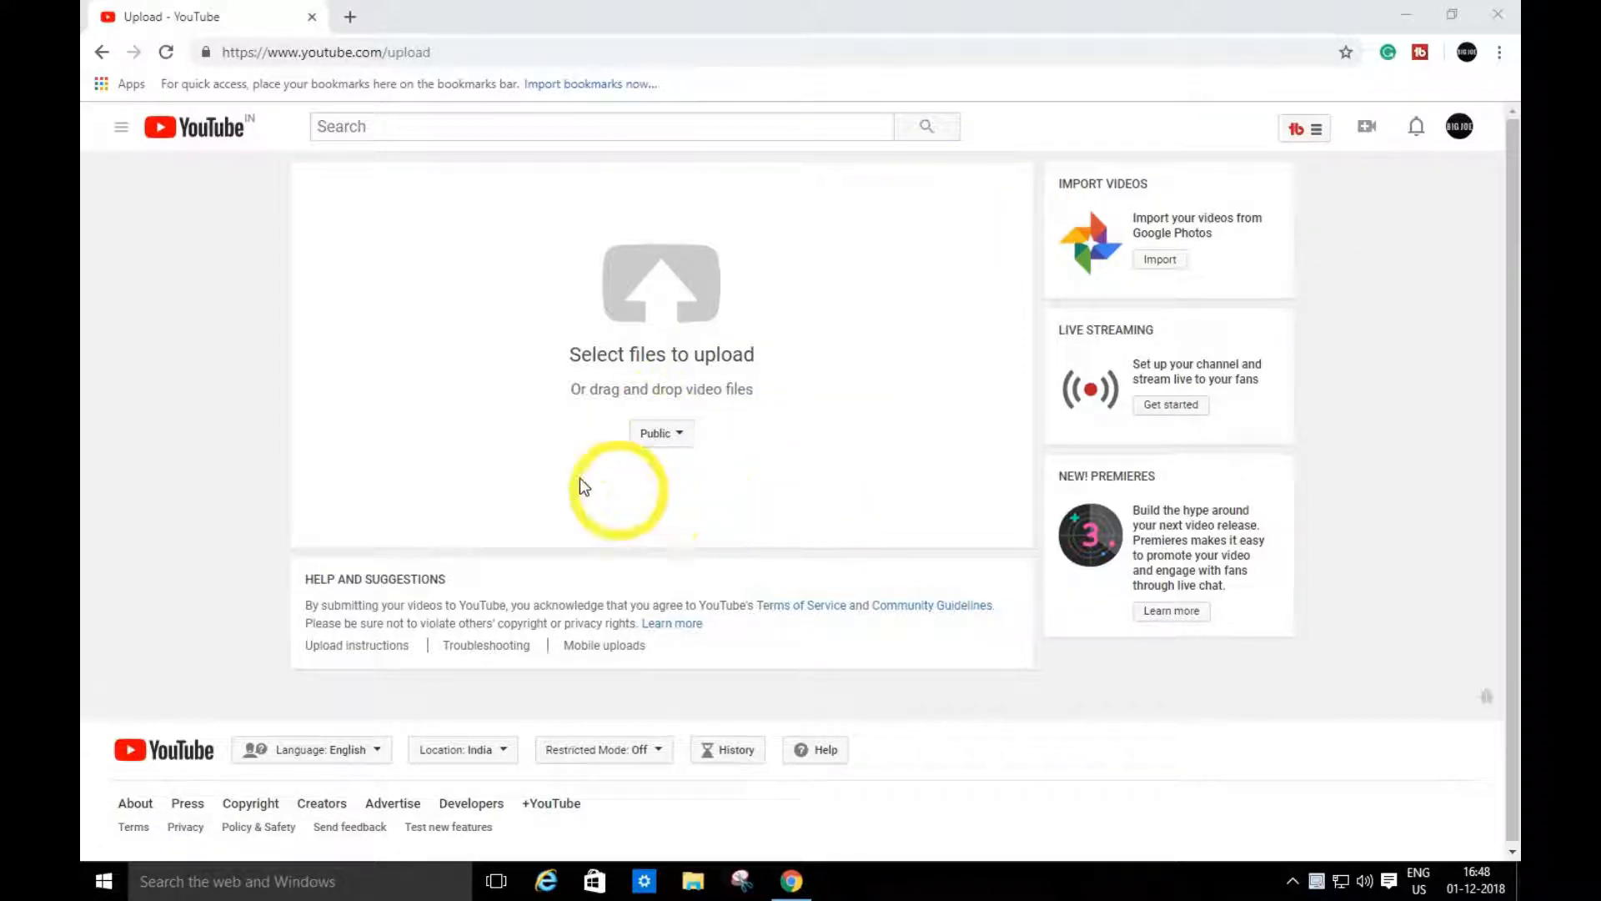
mouse_move(669, 309)
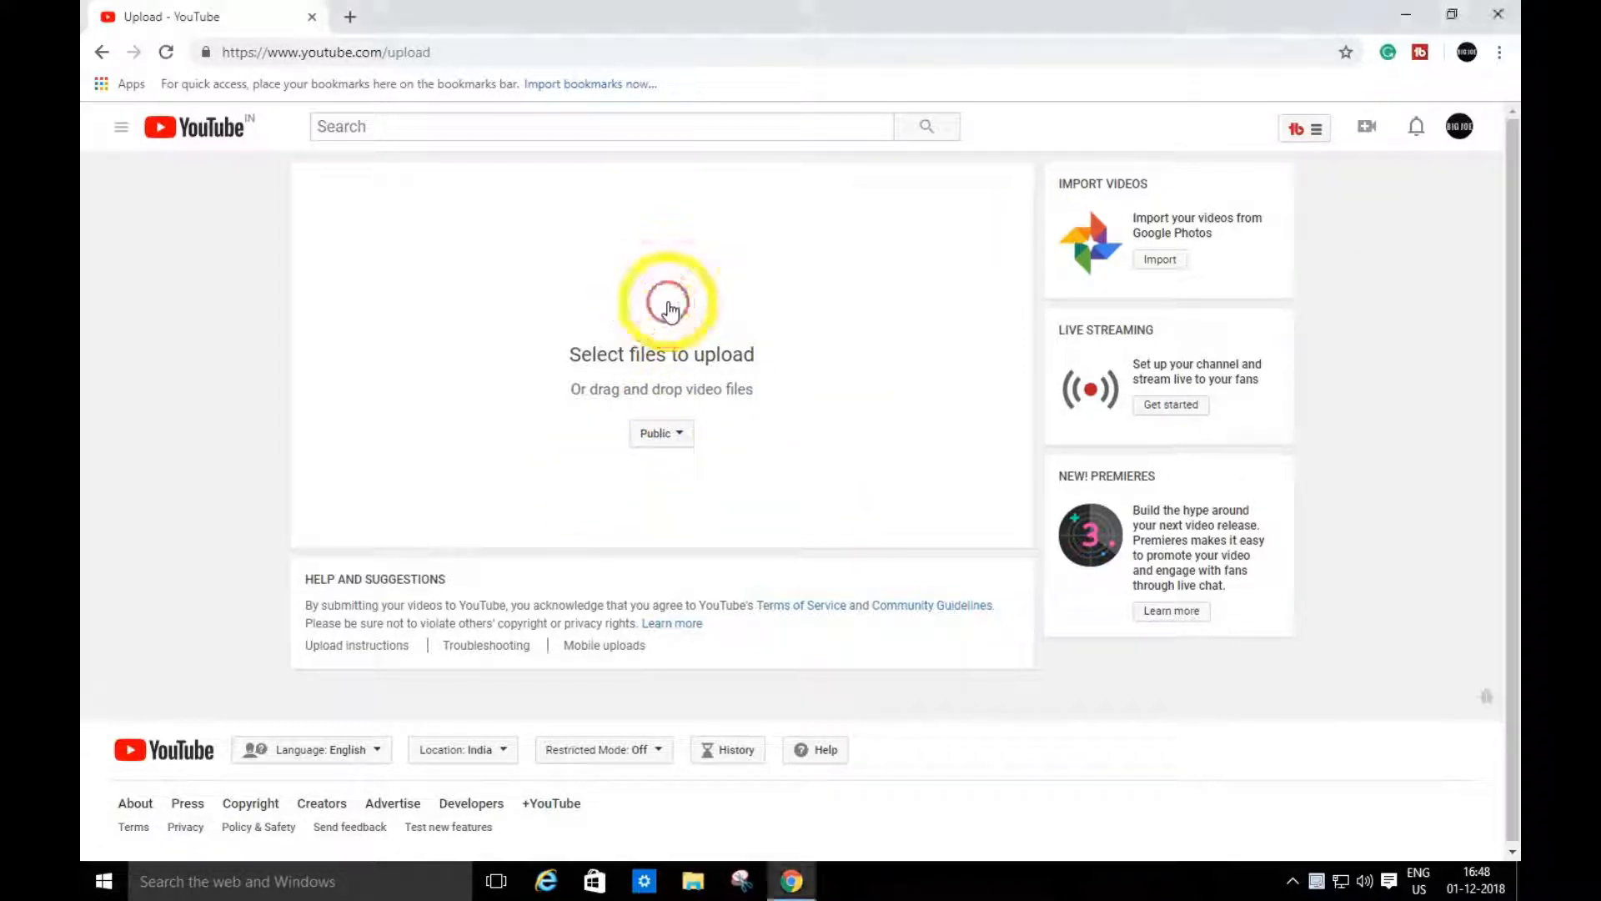
click(661, 296)
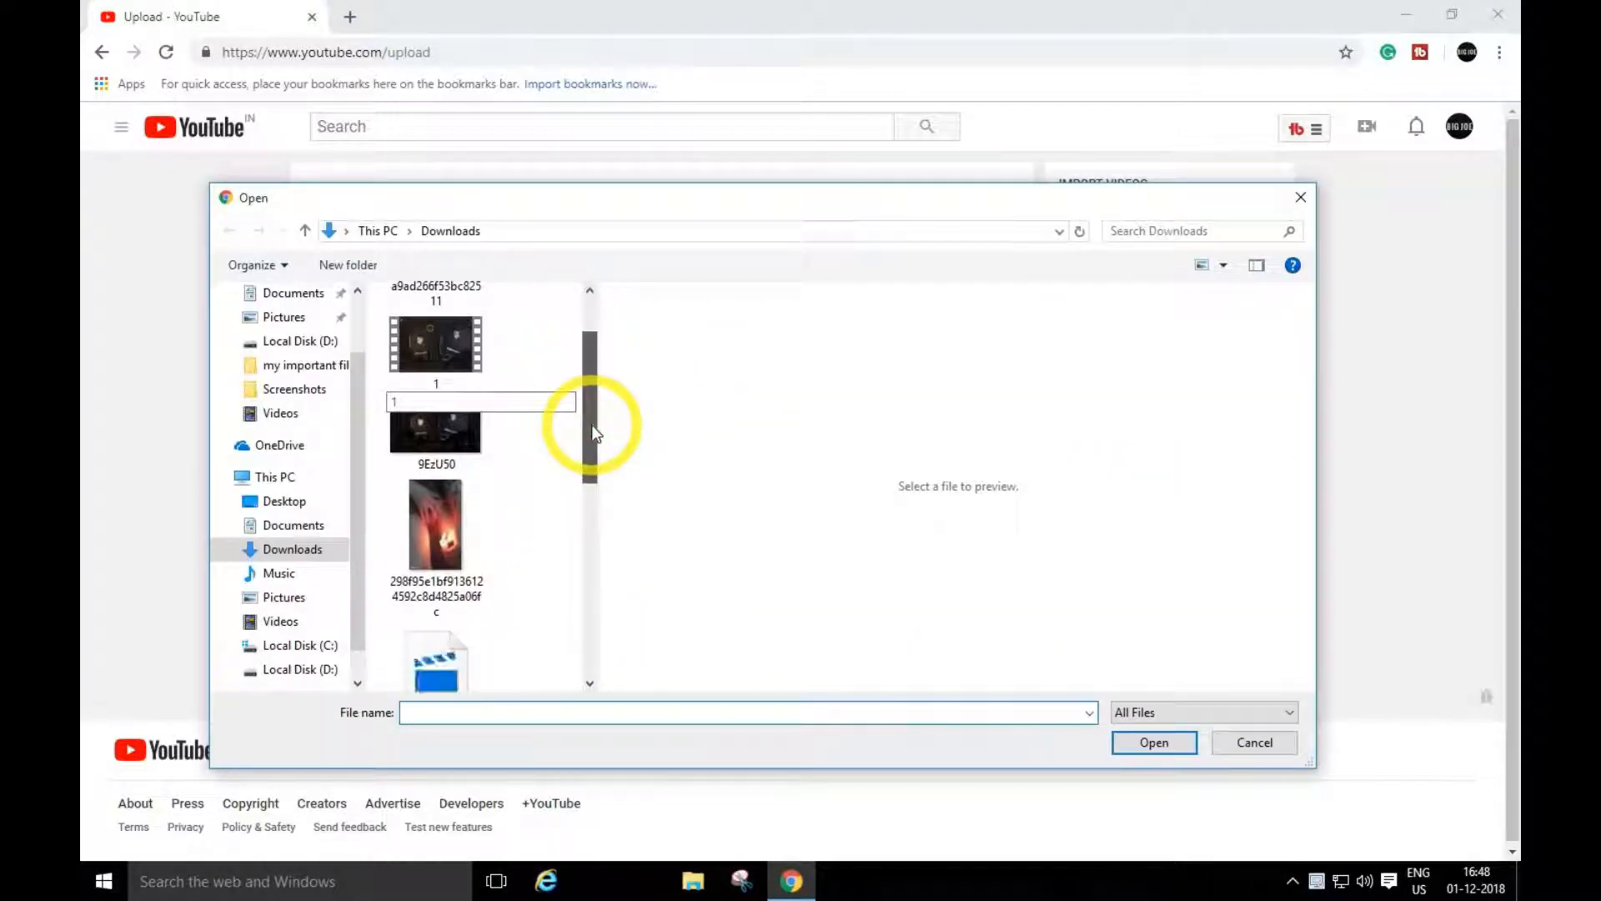
scroll(down, 3)
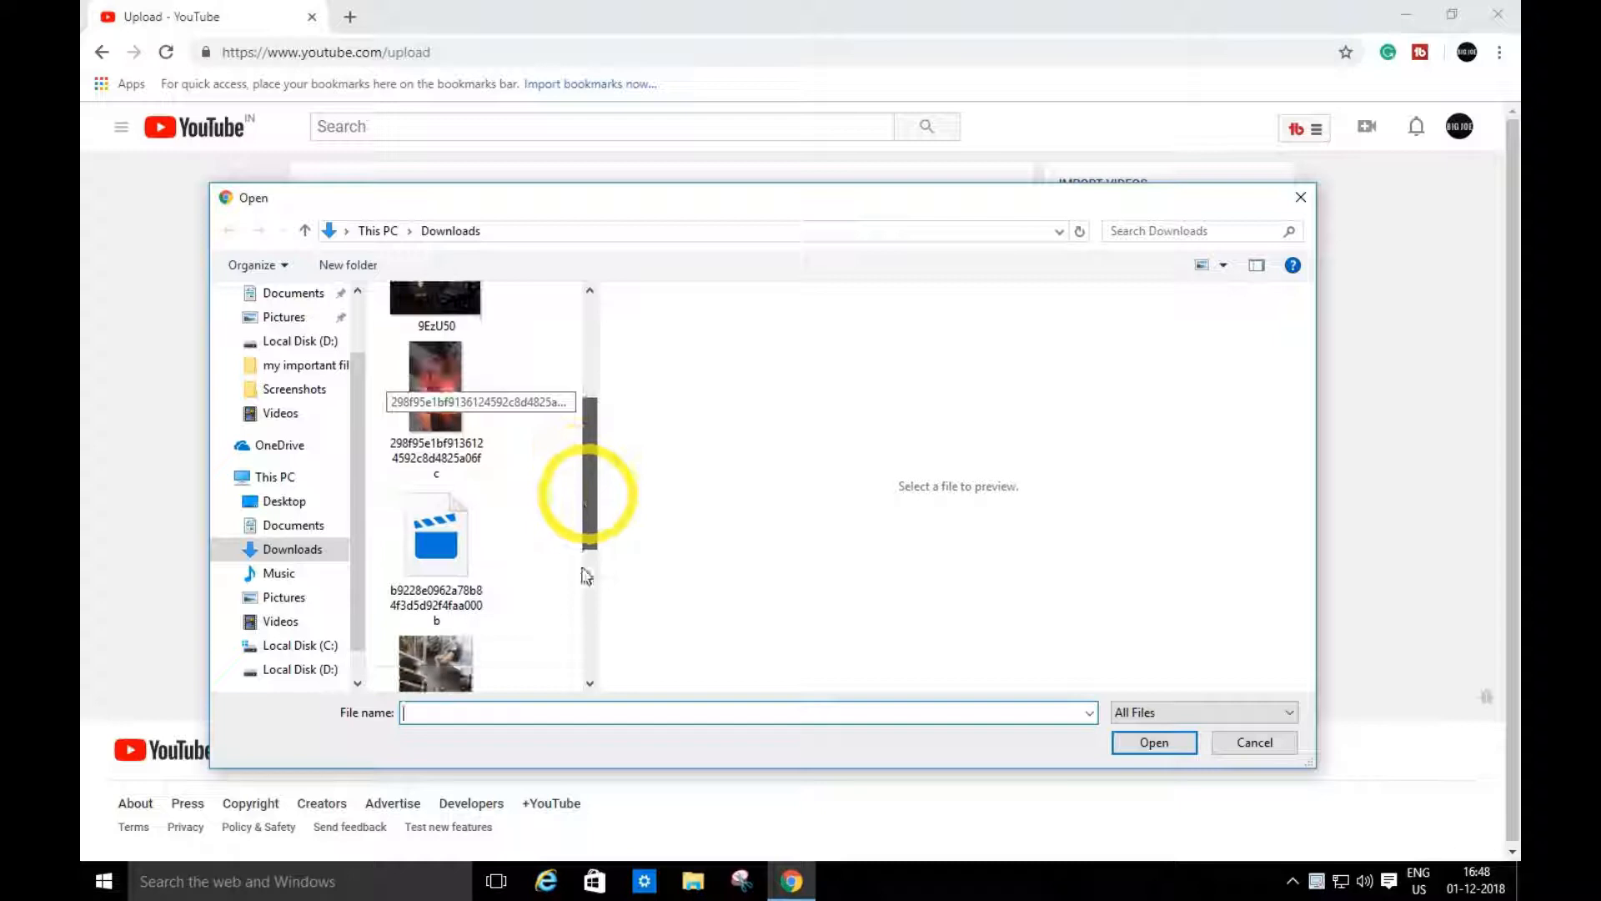
scroll(down, 3)
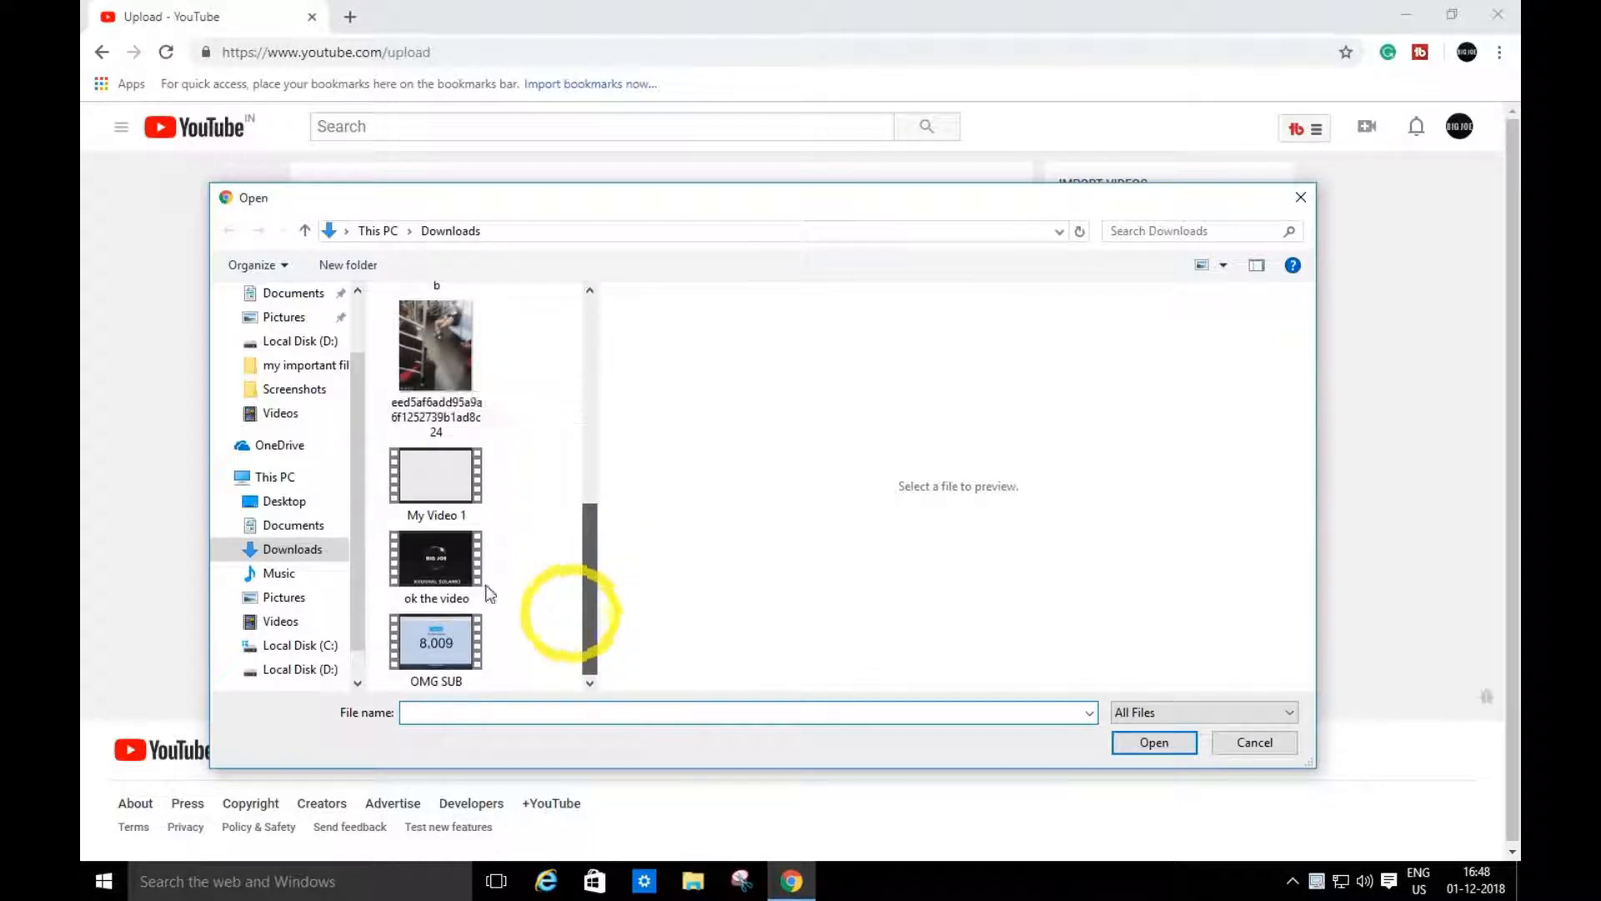
click(1254, 742)
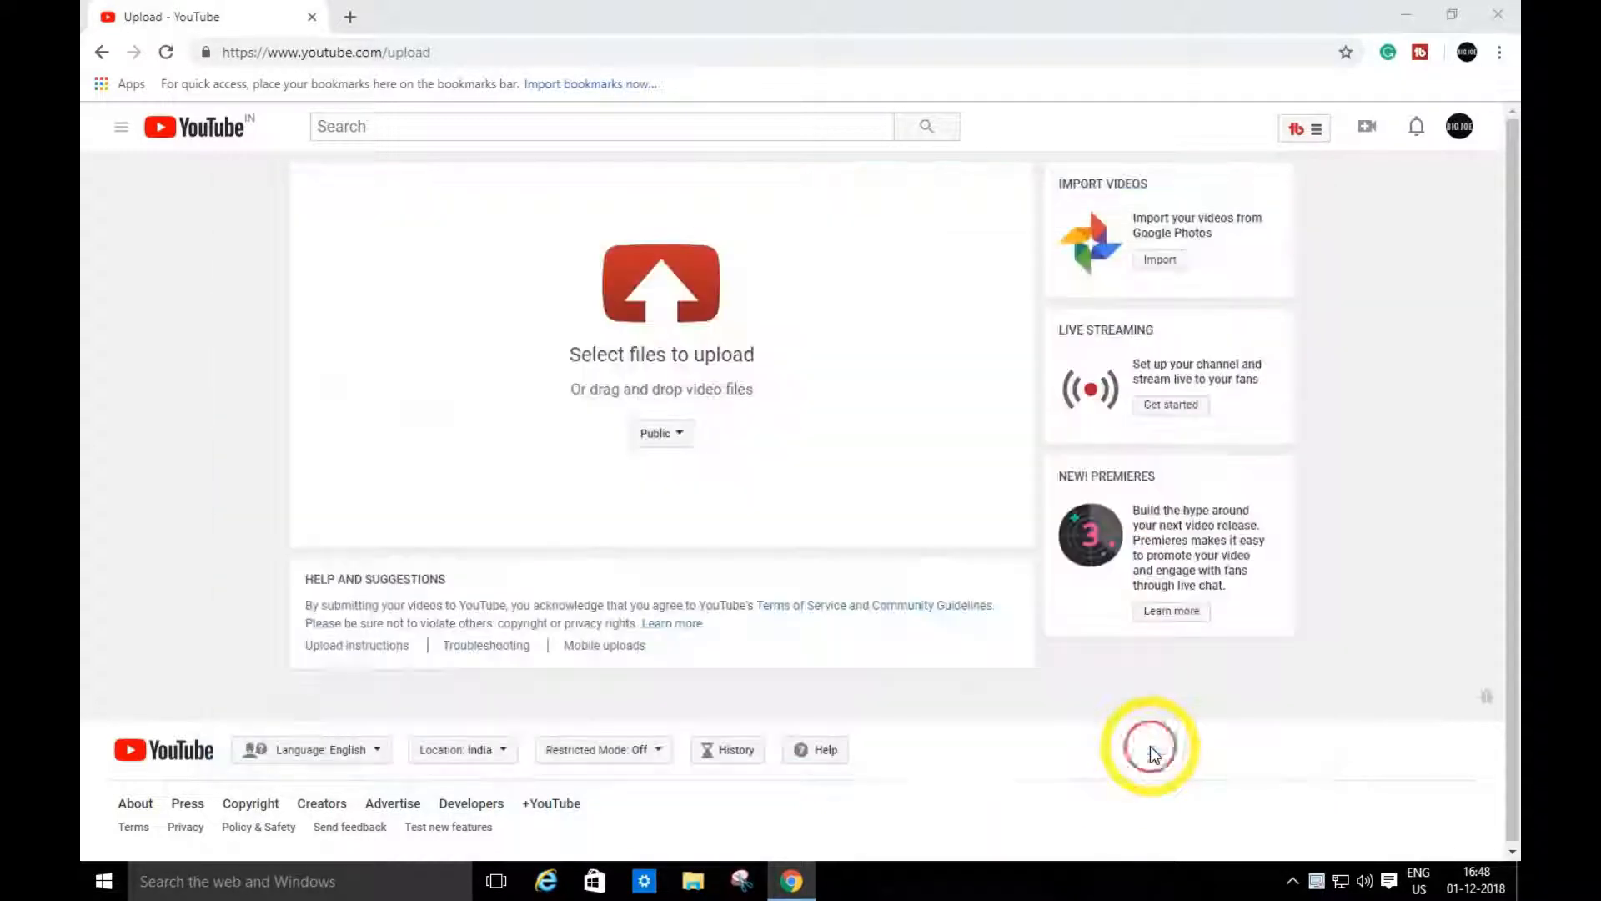
mouse_move(1057, 487)
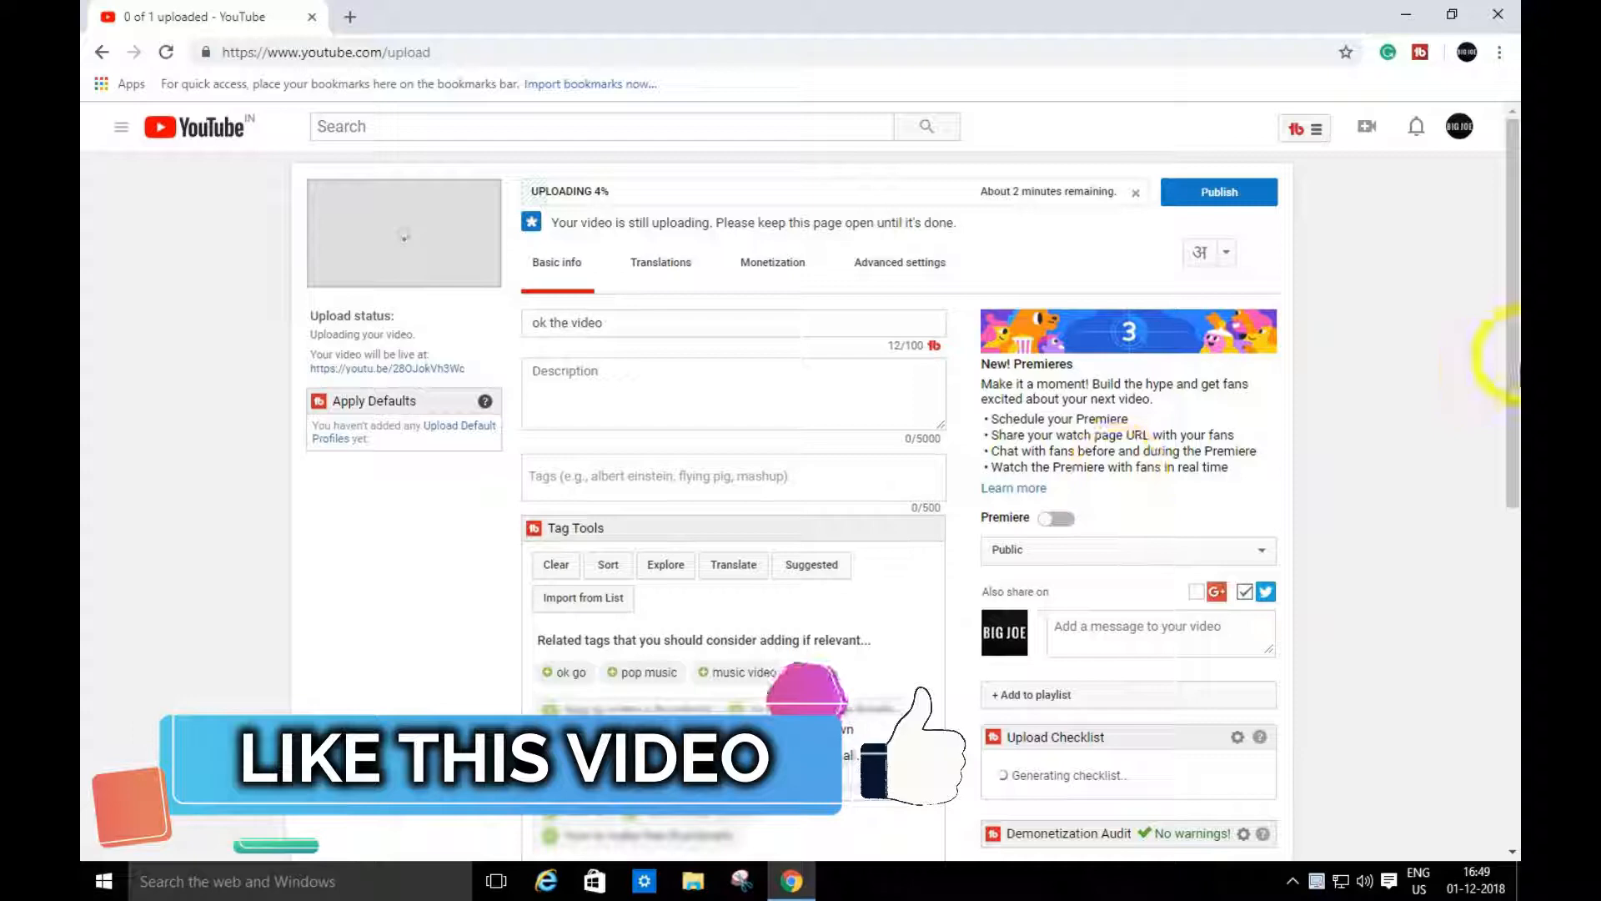
Step: Scroll through the Basic info details form while 'ok the video' uploads
scroll(down, 3)
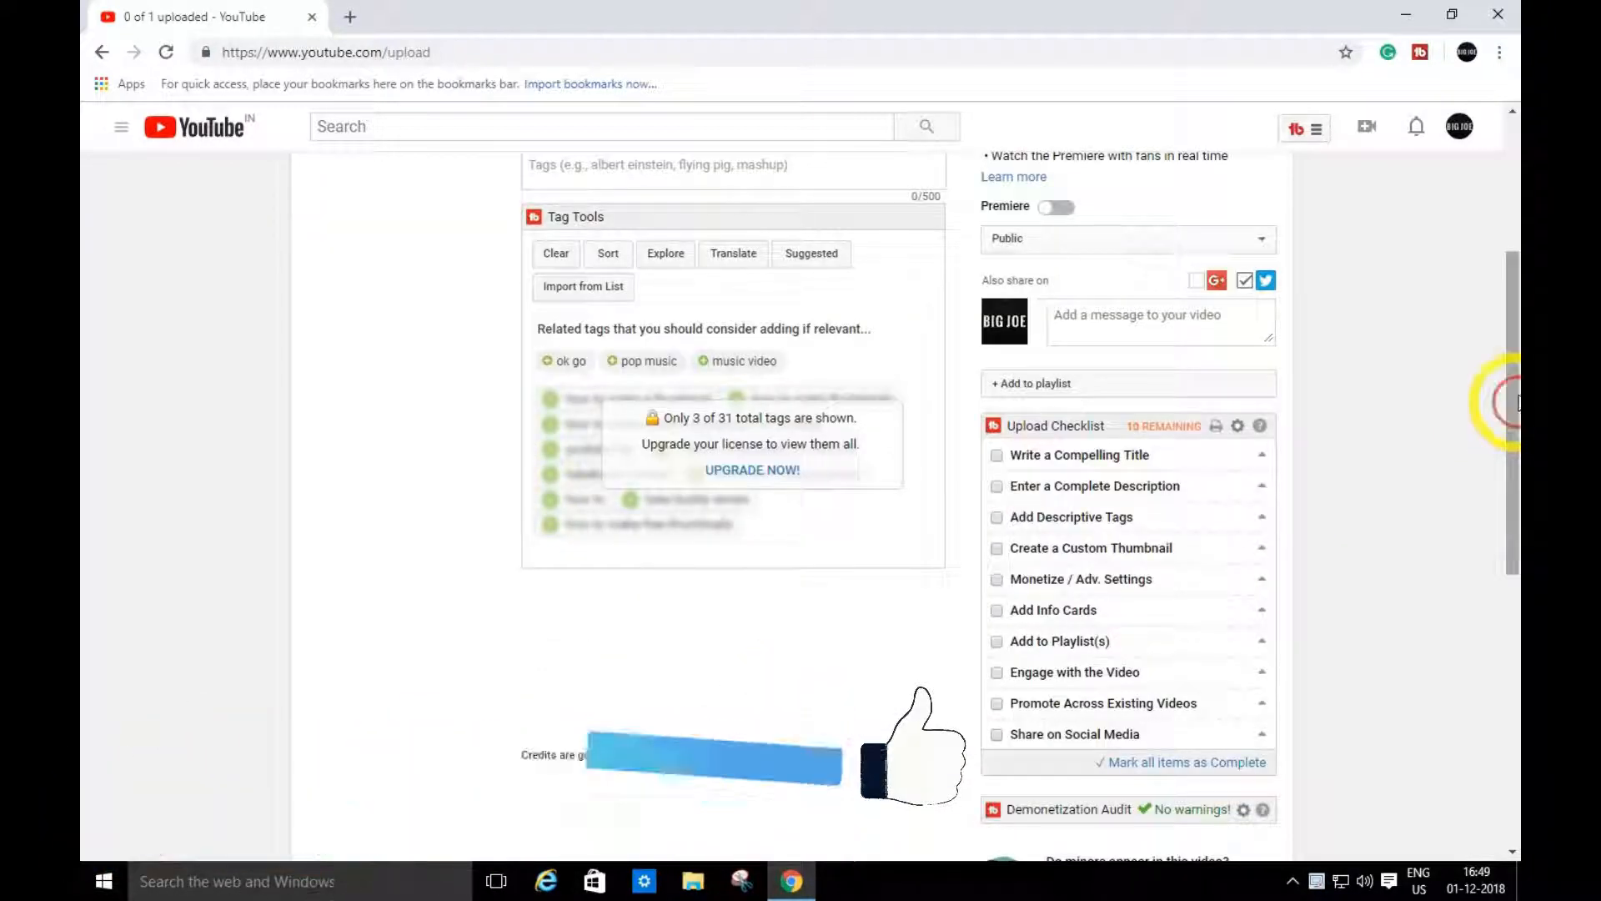
scroll(up, 3)
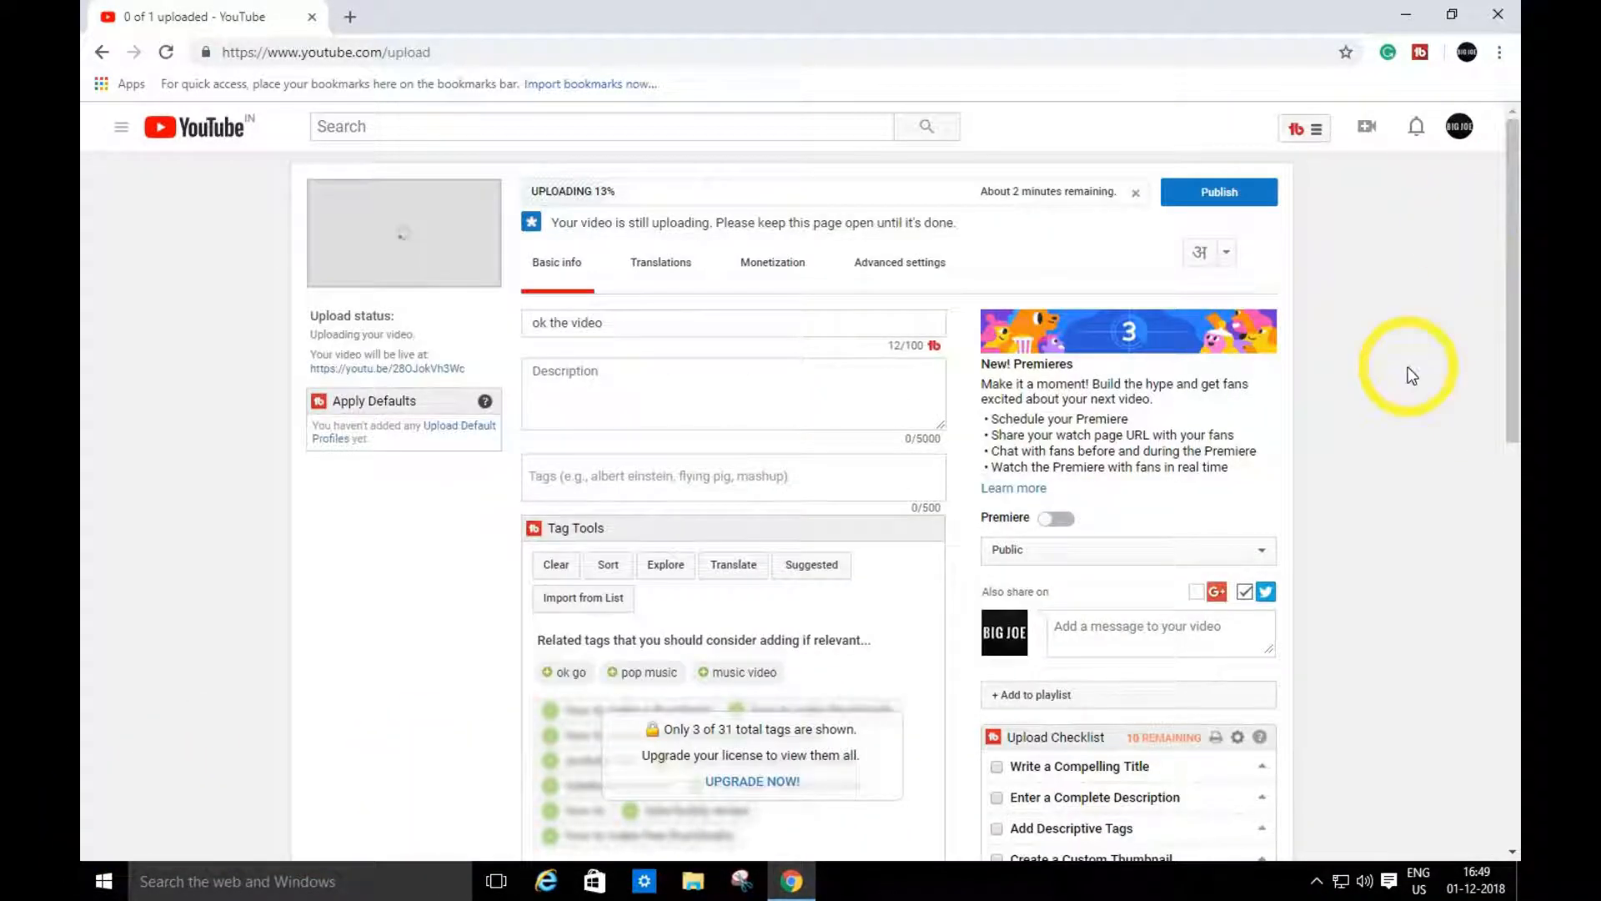
mouse_move(577, 332)
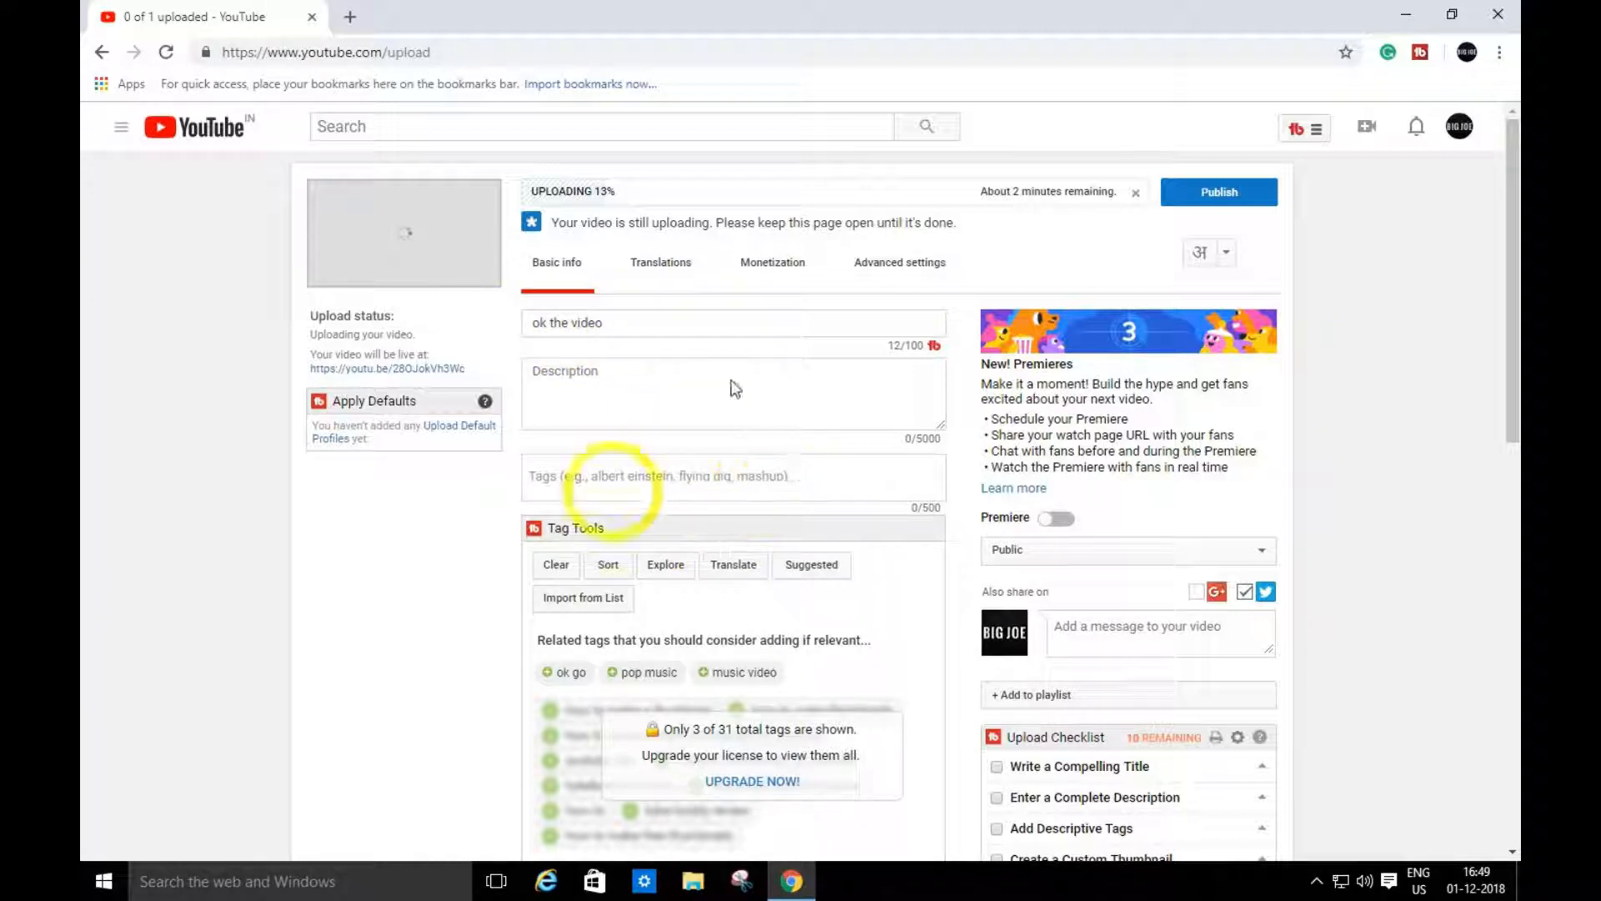
mouse_move(1425, 445)
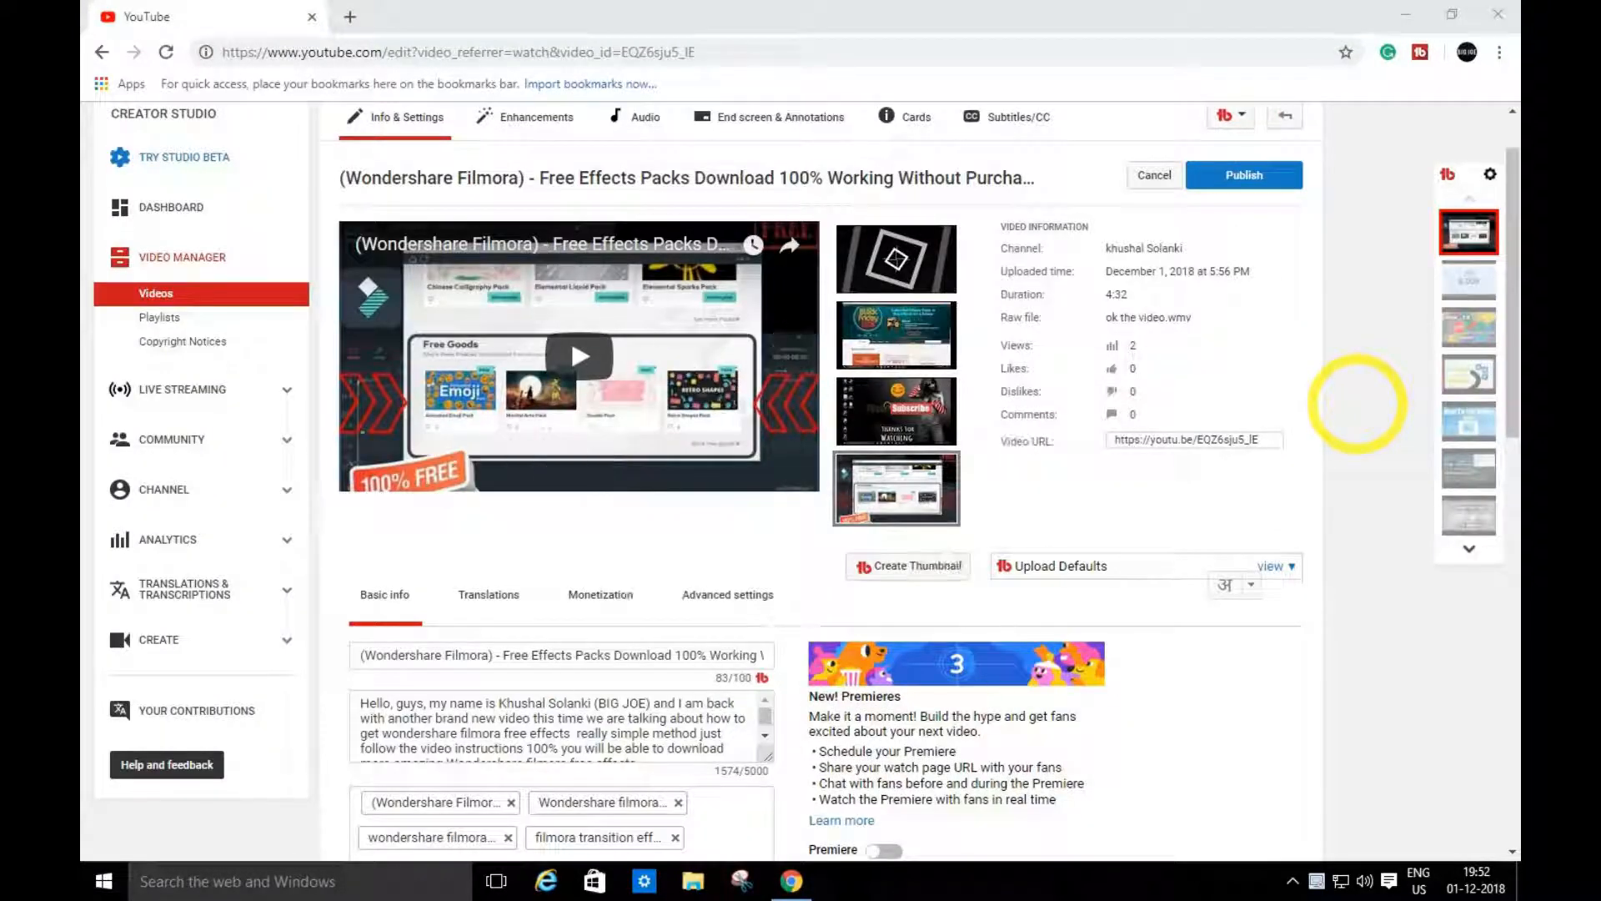
mouse_move(1353, 399)
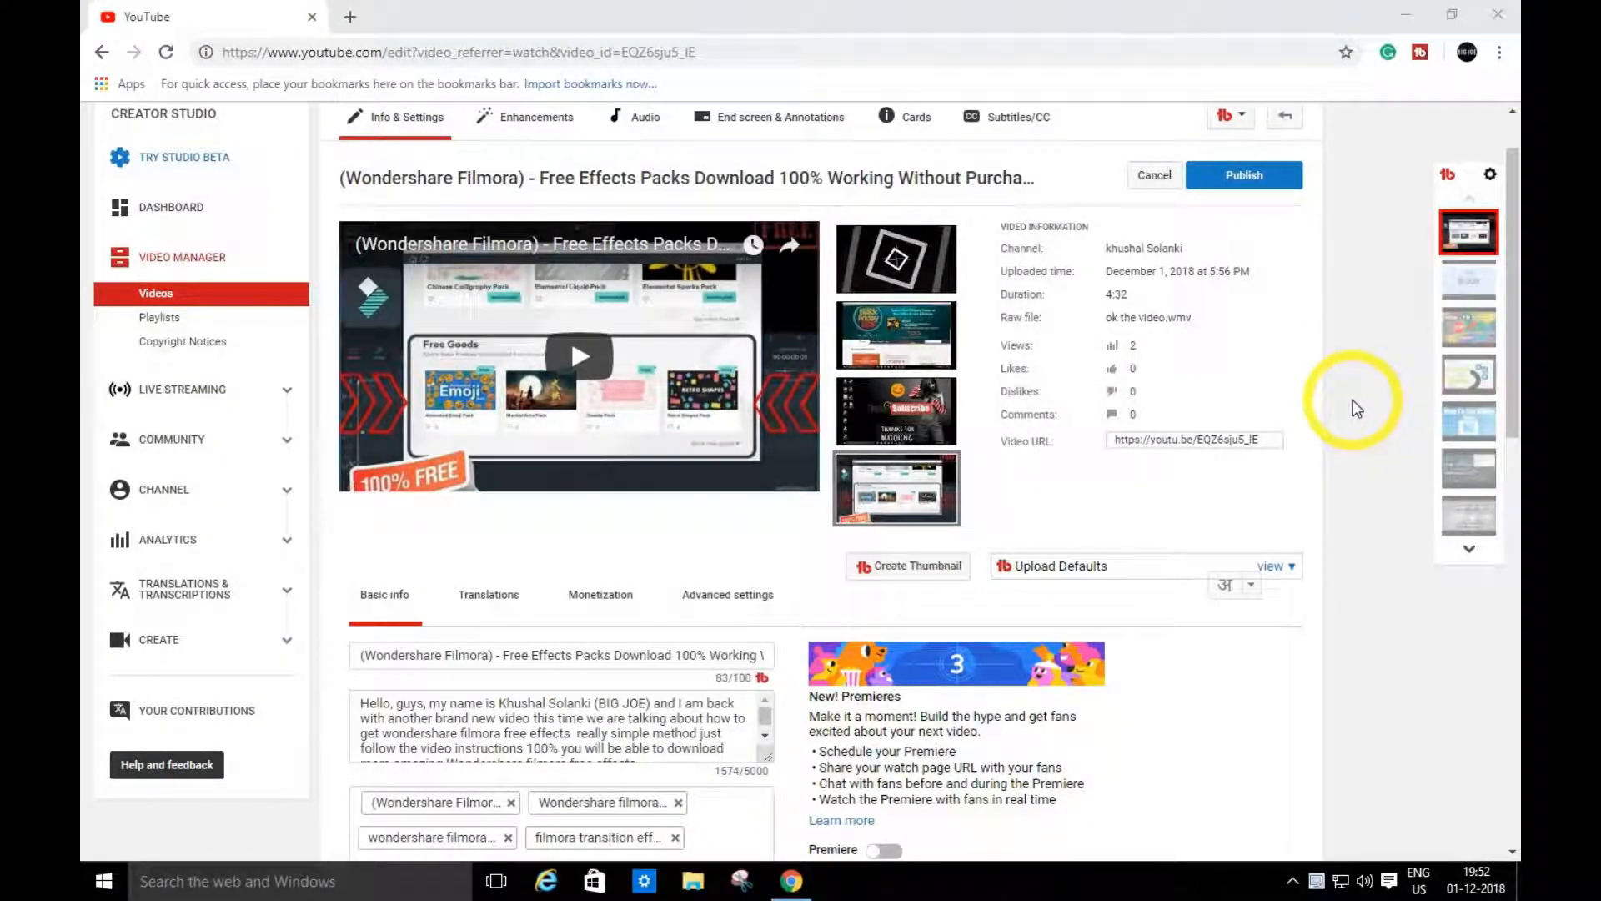
Step: Scroll down to the privacy section to reach the Public/Unlisted/Private/Scheduled choices
scroll(down, 3)
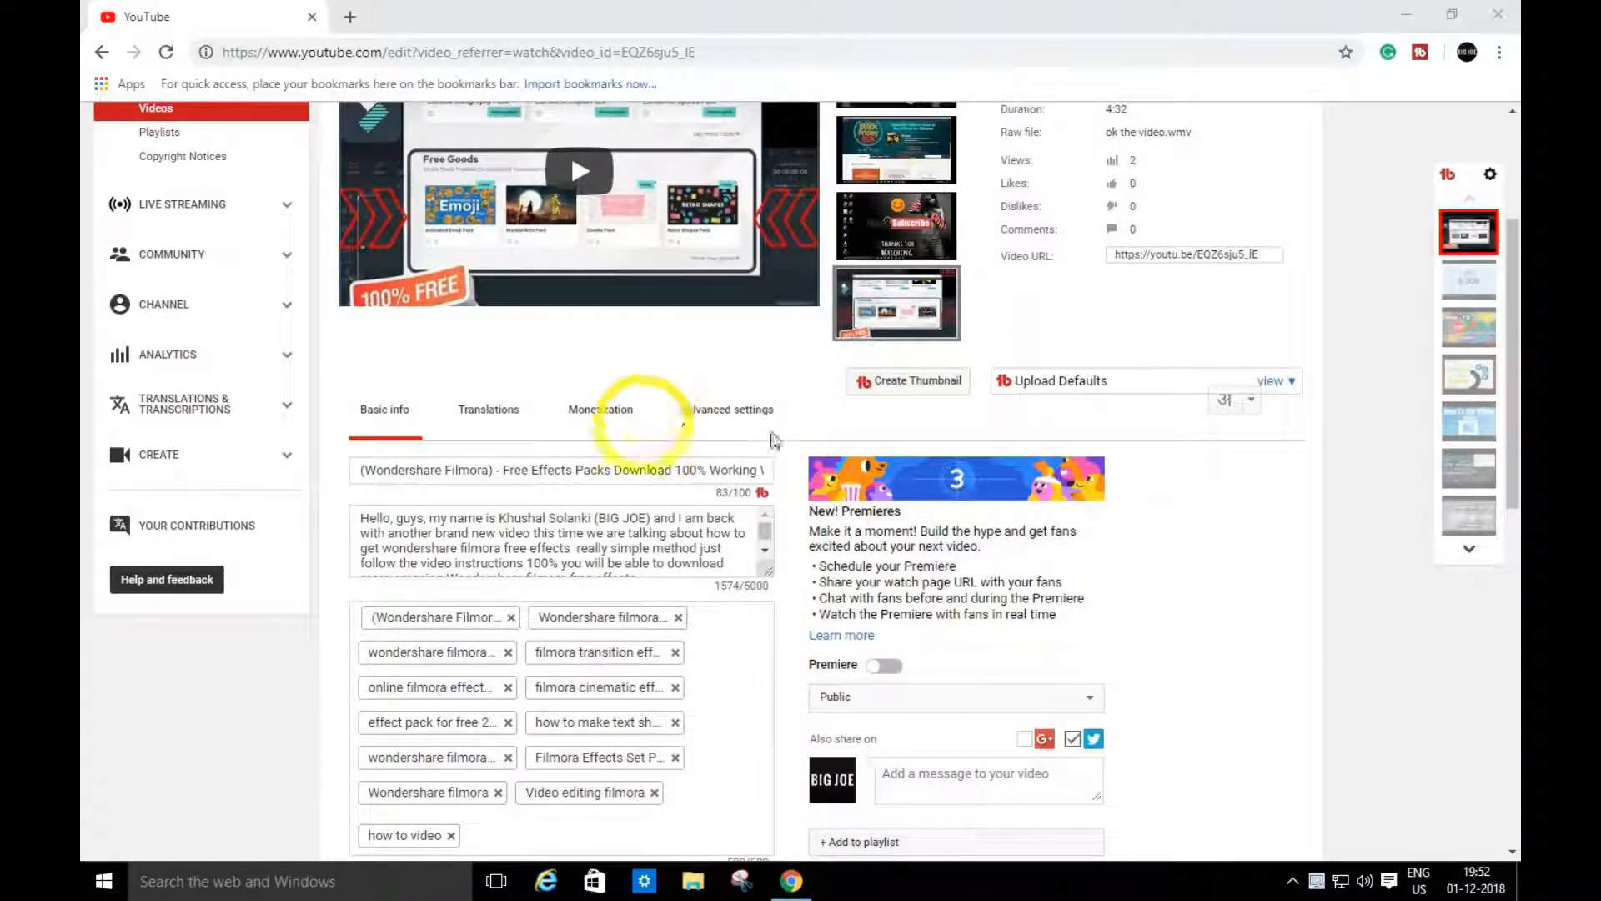
scroll(down, 3)
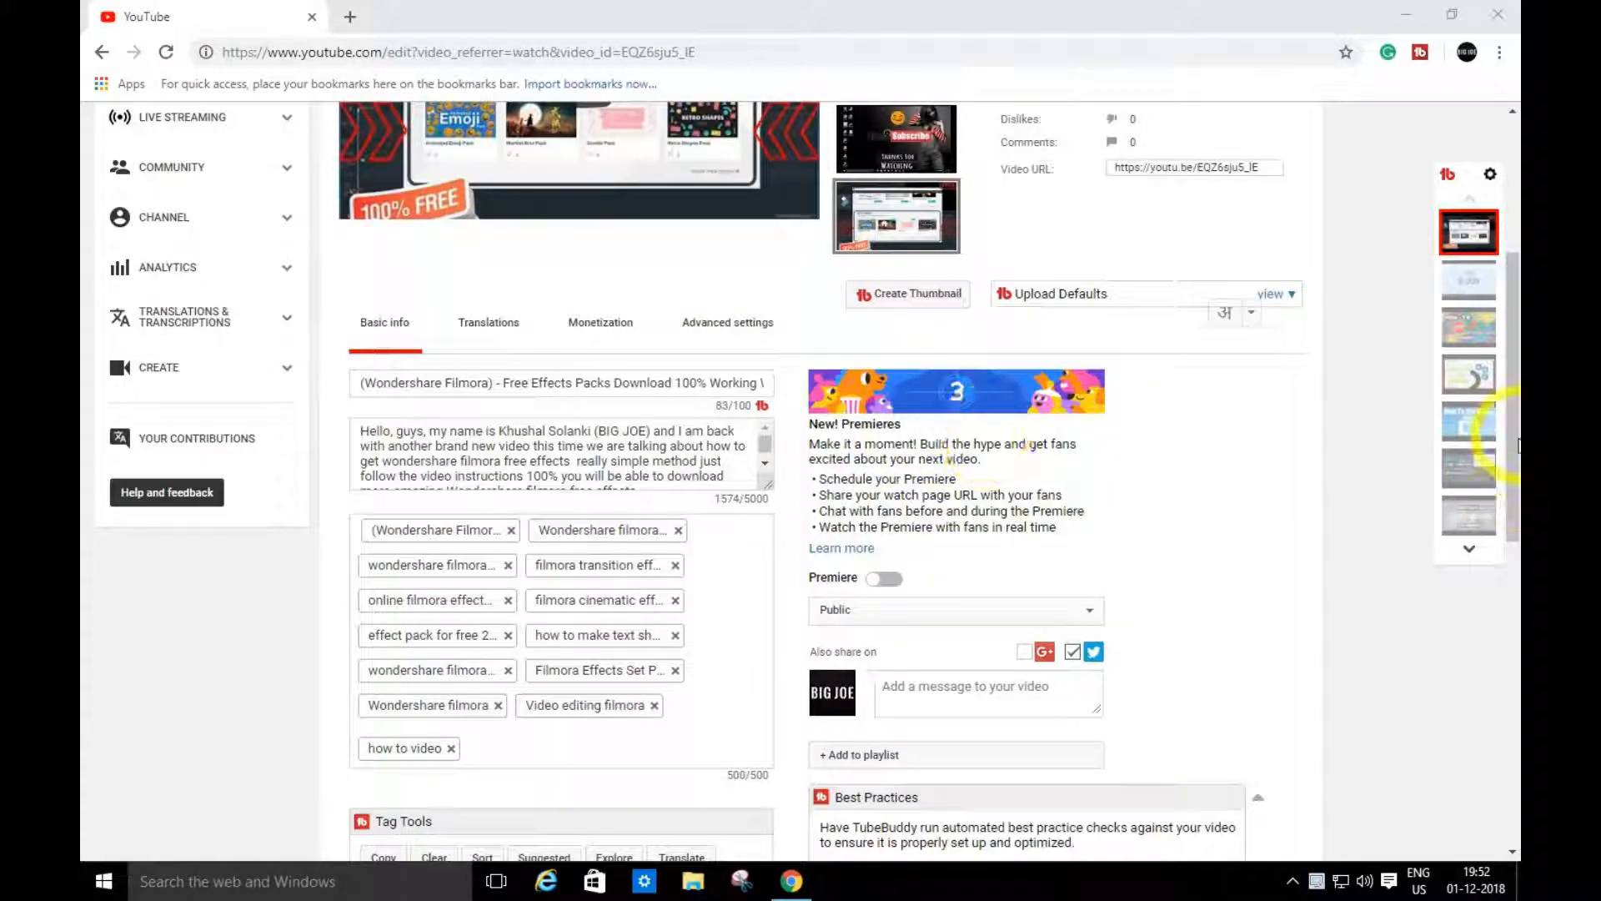
scroll(down, 3)
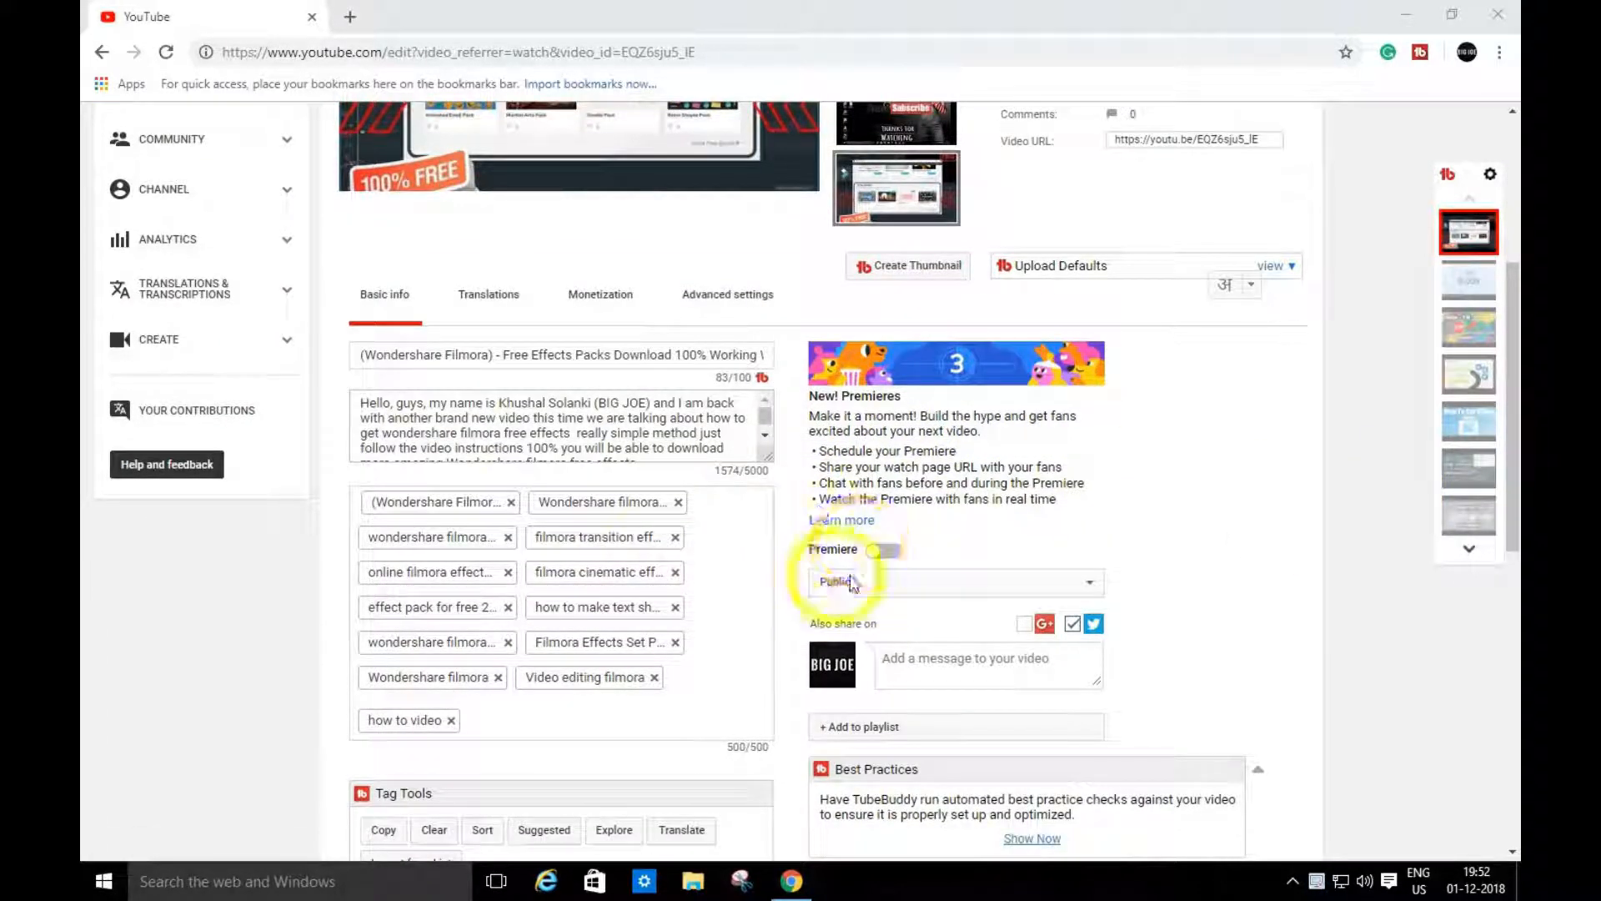
scroll(up, 3)
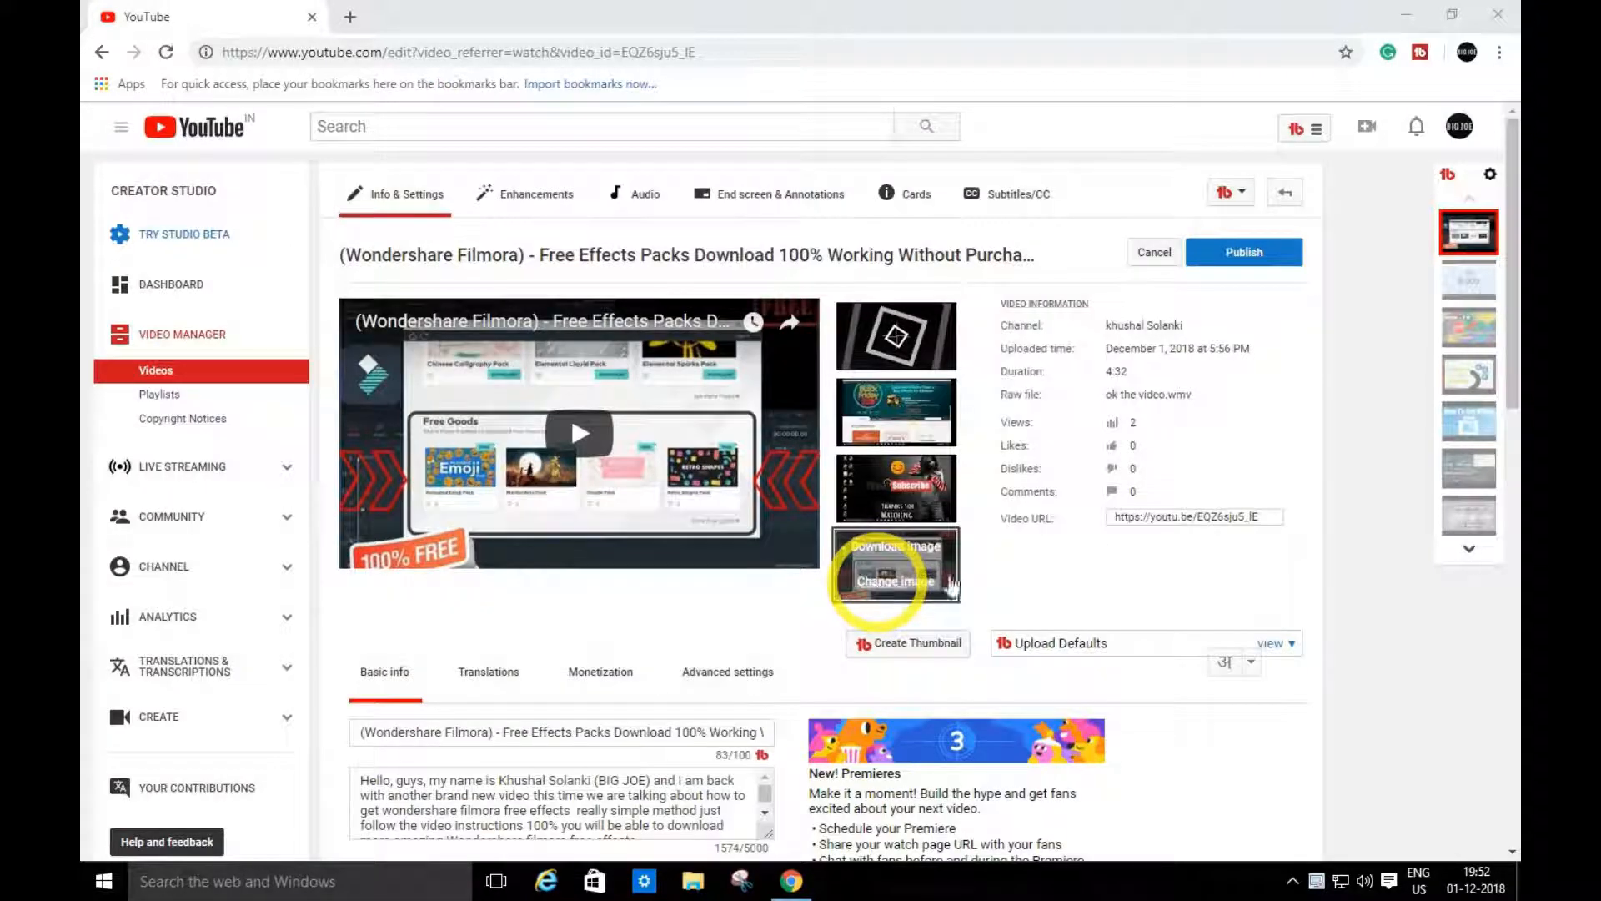
scroll(down, 3)
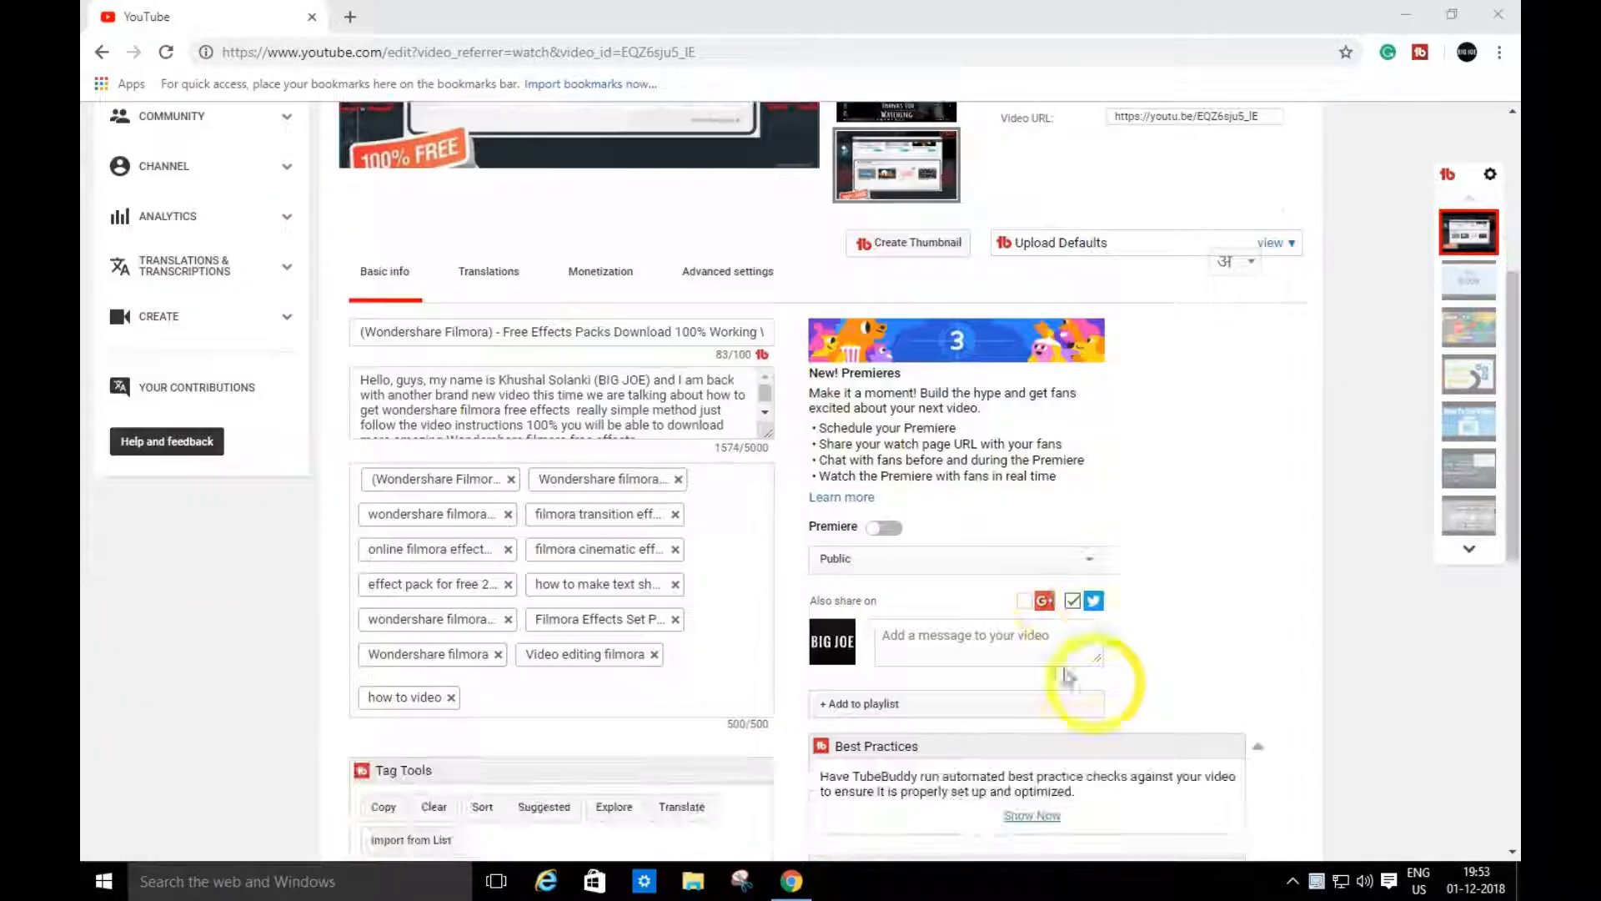
scroll(down, 3)
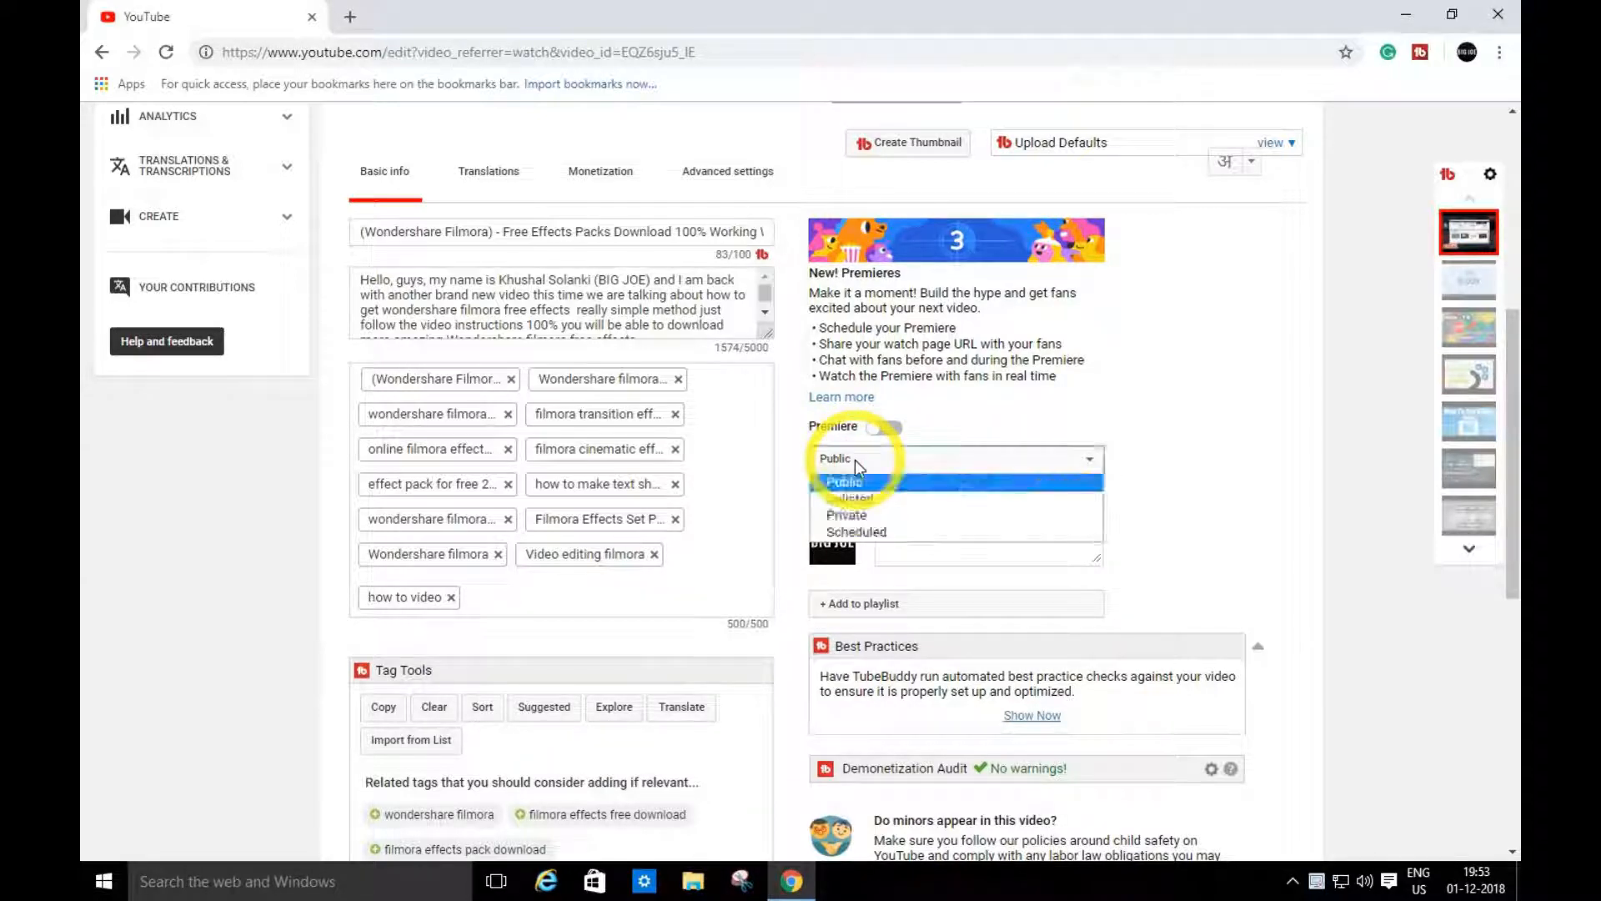
mouse_move(888, 532)
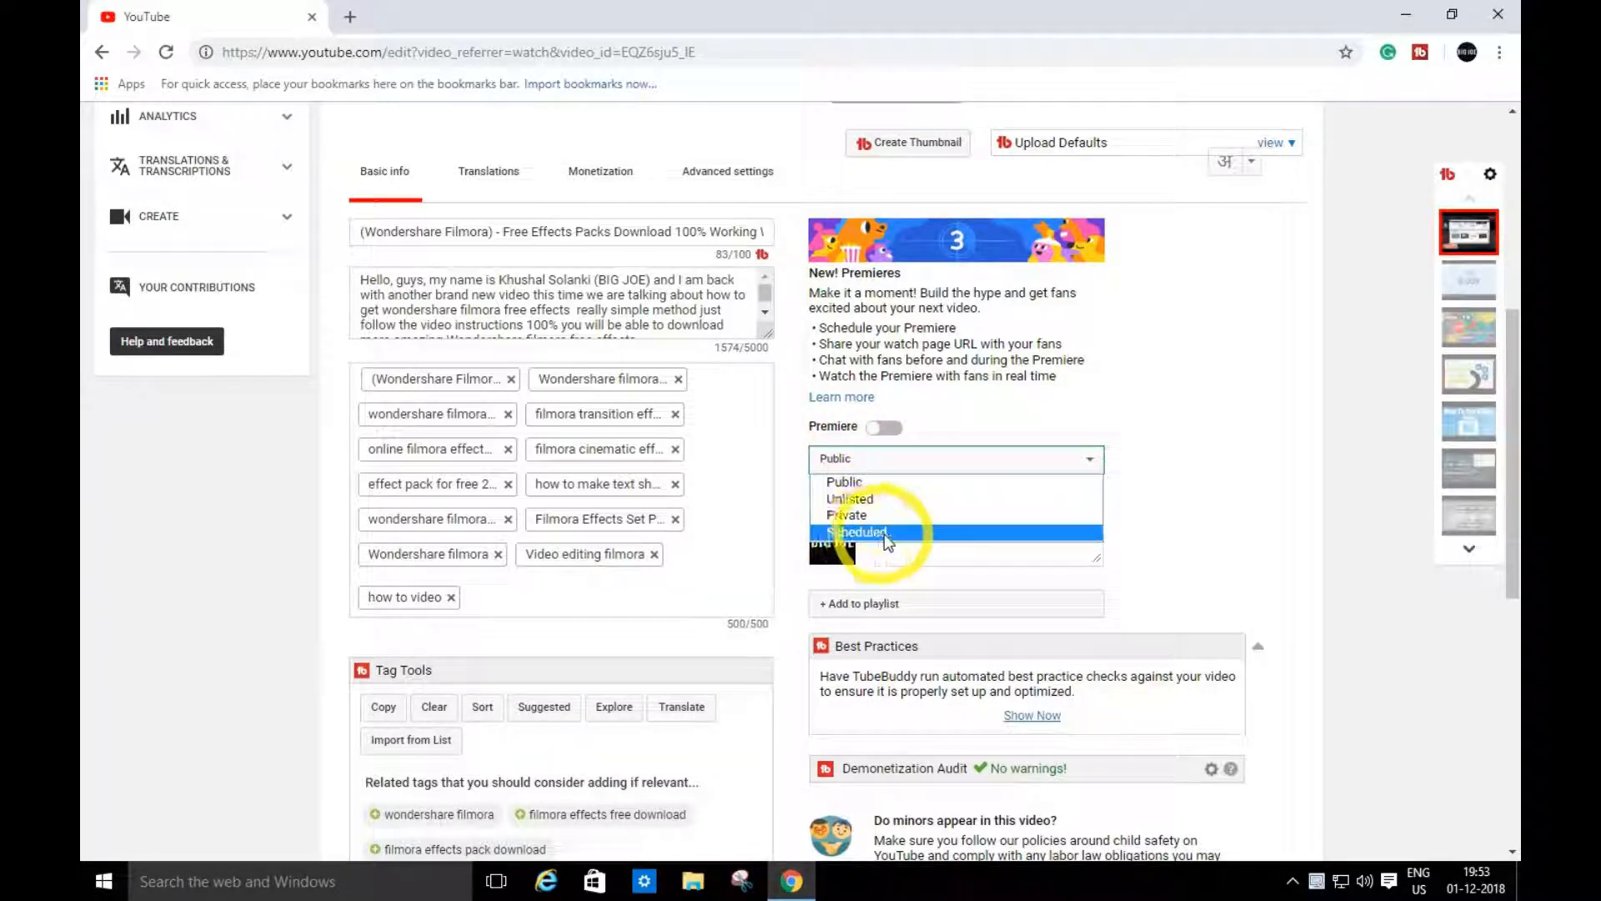
Step: Set visibility to Scheduled, enable Premiere, and pick December 3 as the date
click(859, 532)
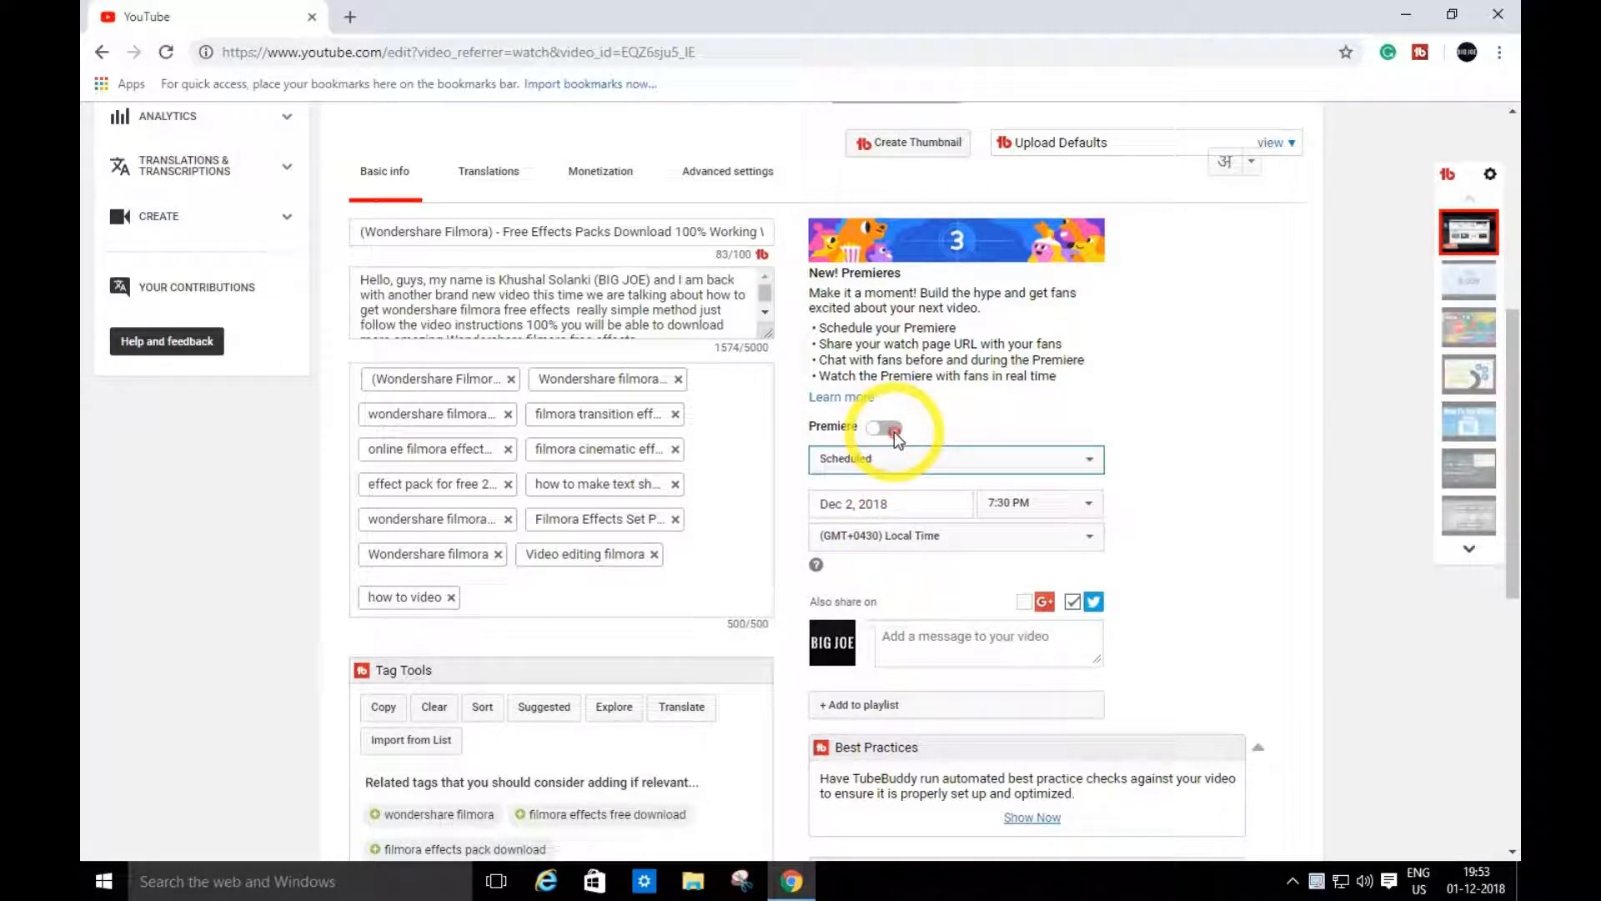
click(885, 426)
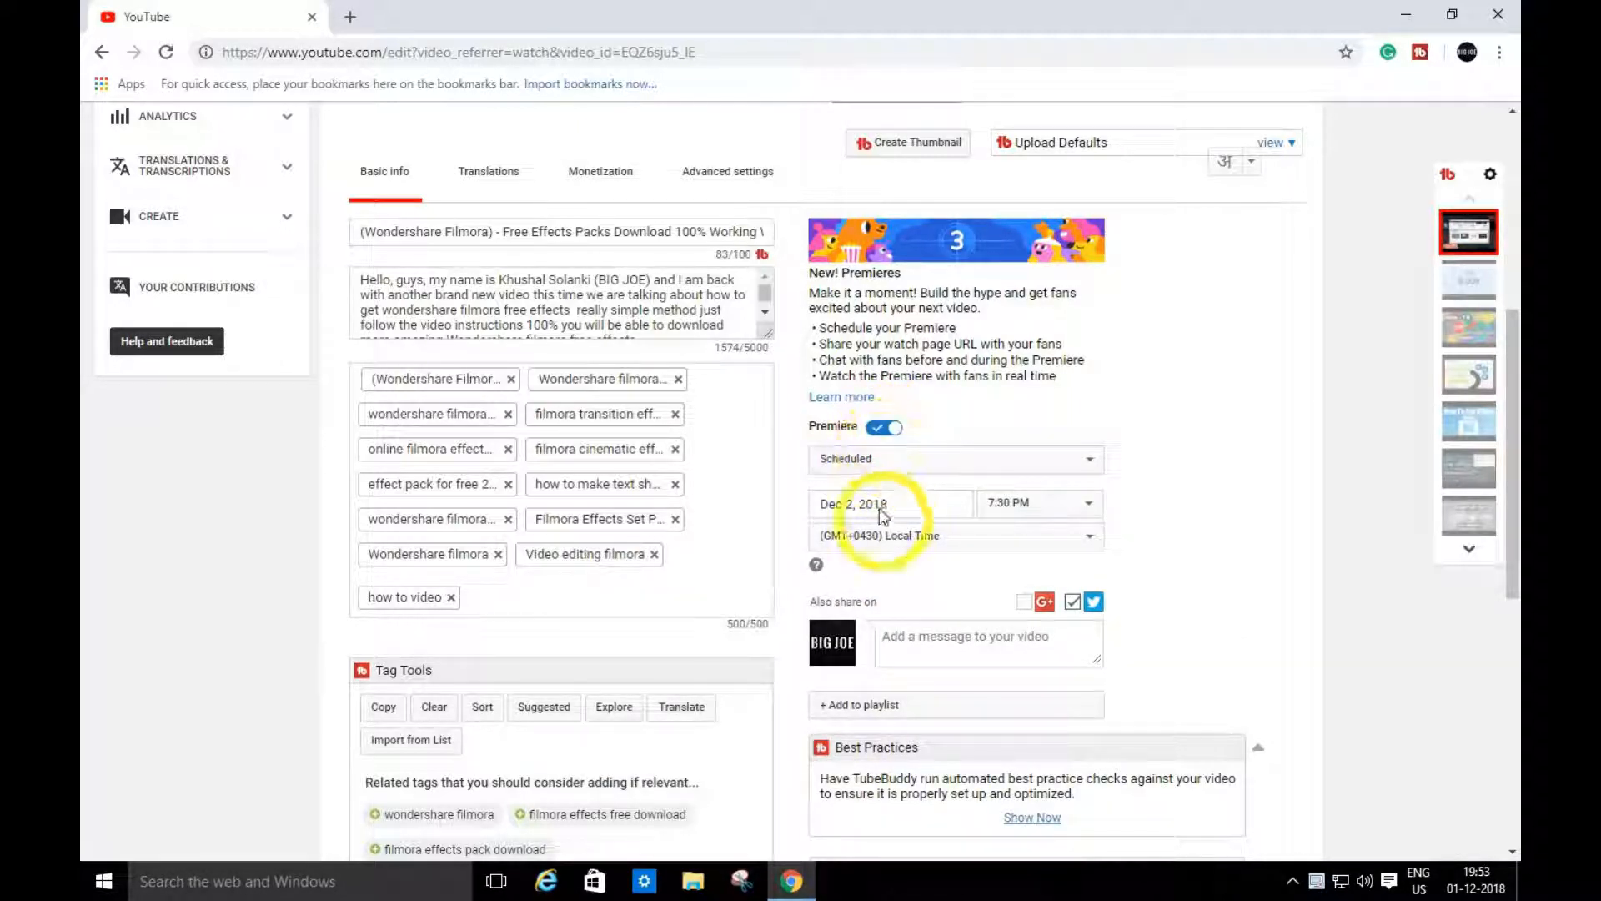
click(890, 504)
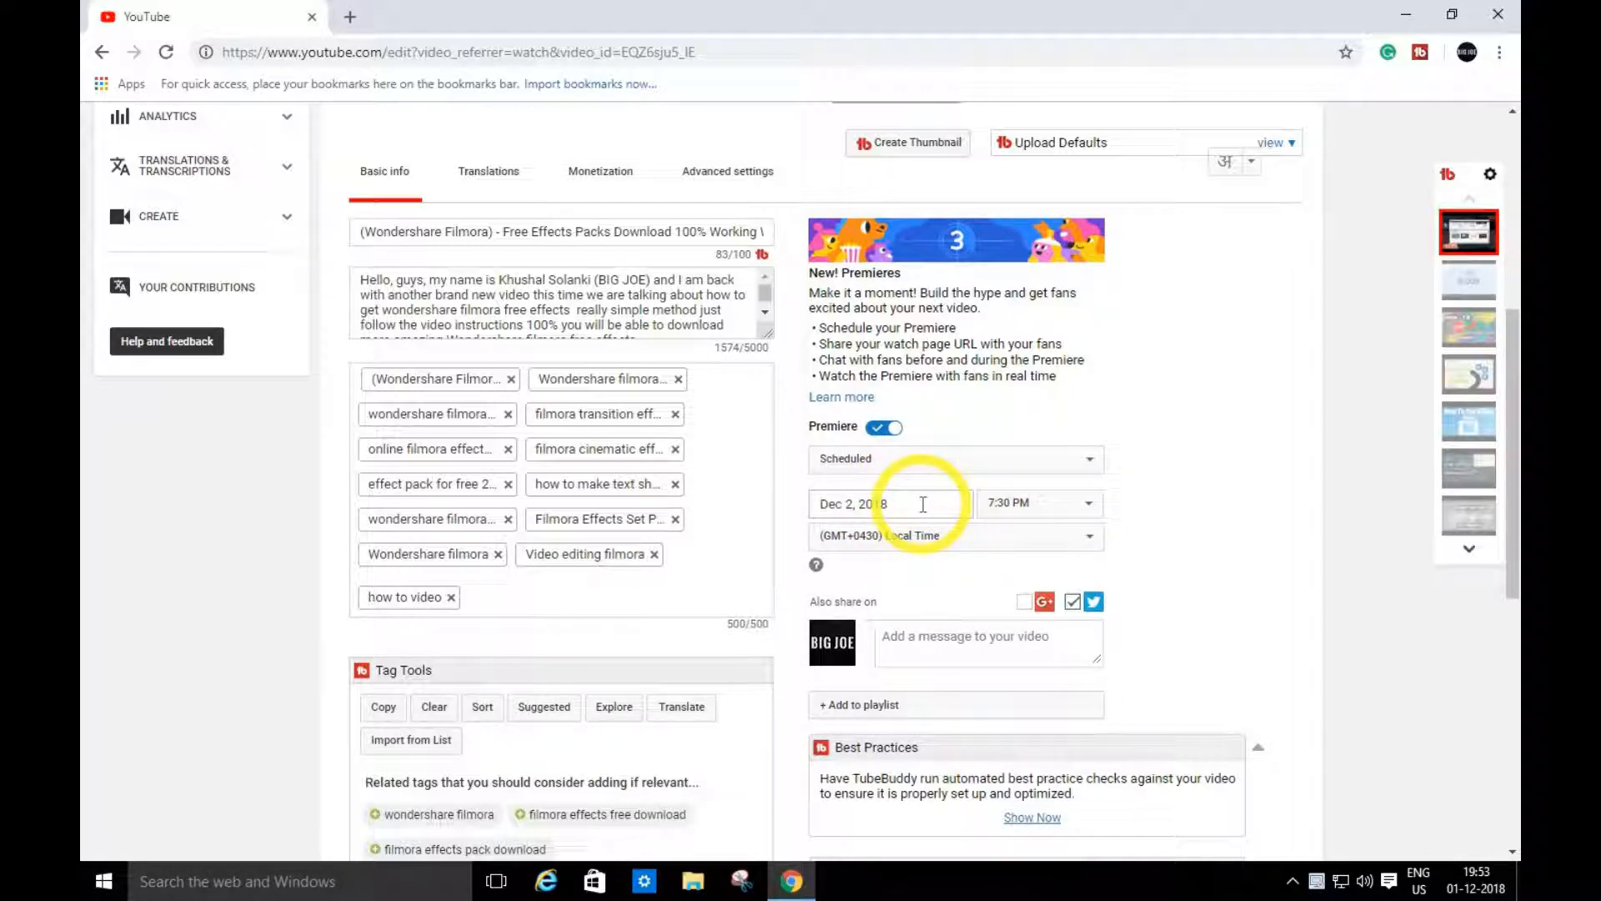
click(888, 503)
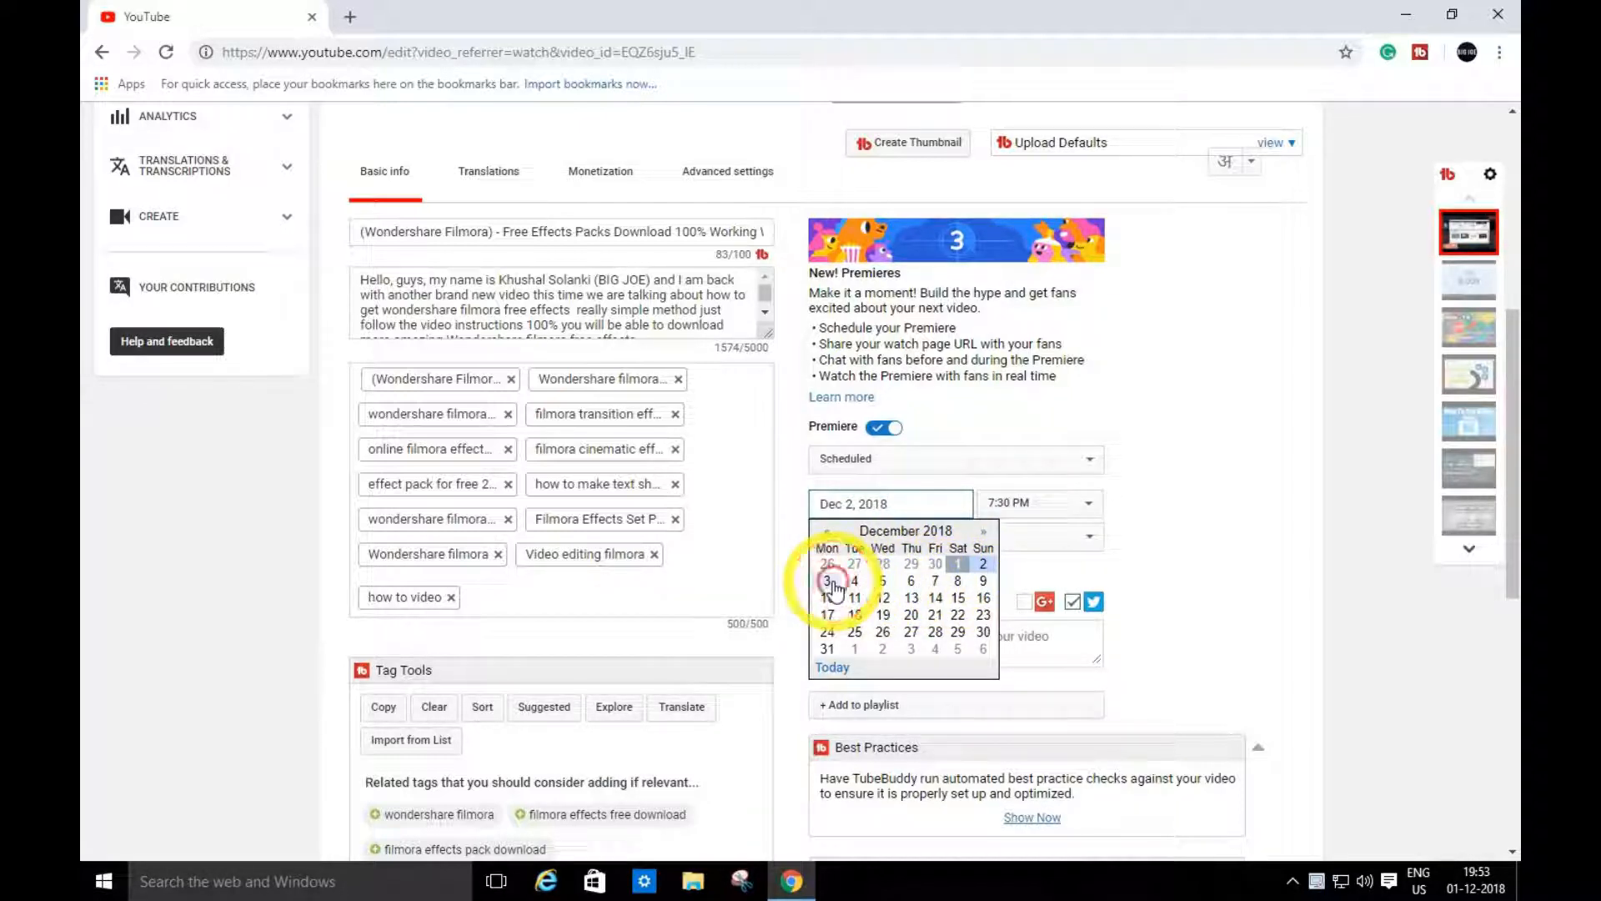
click(827, 581)
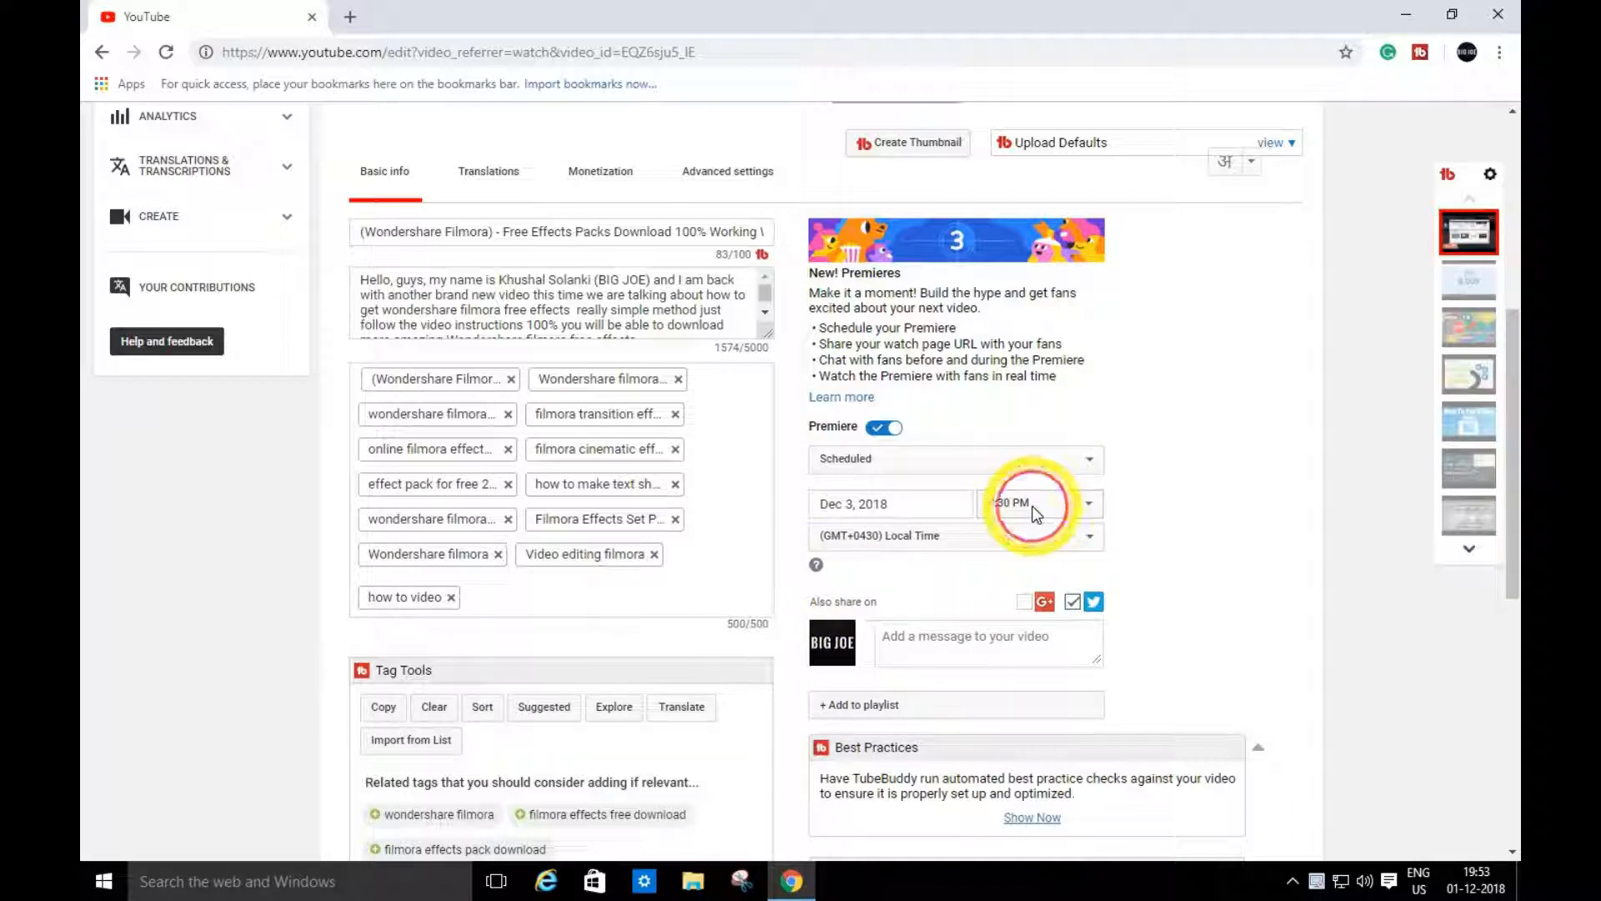
Step: Set the premiere start time to 4:30 PM
click(1042, 502)
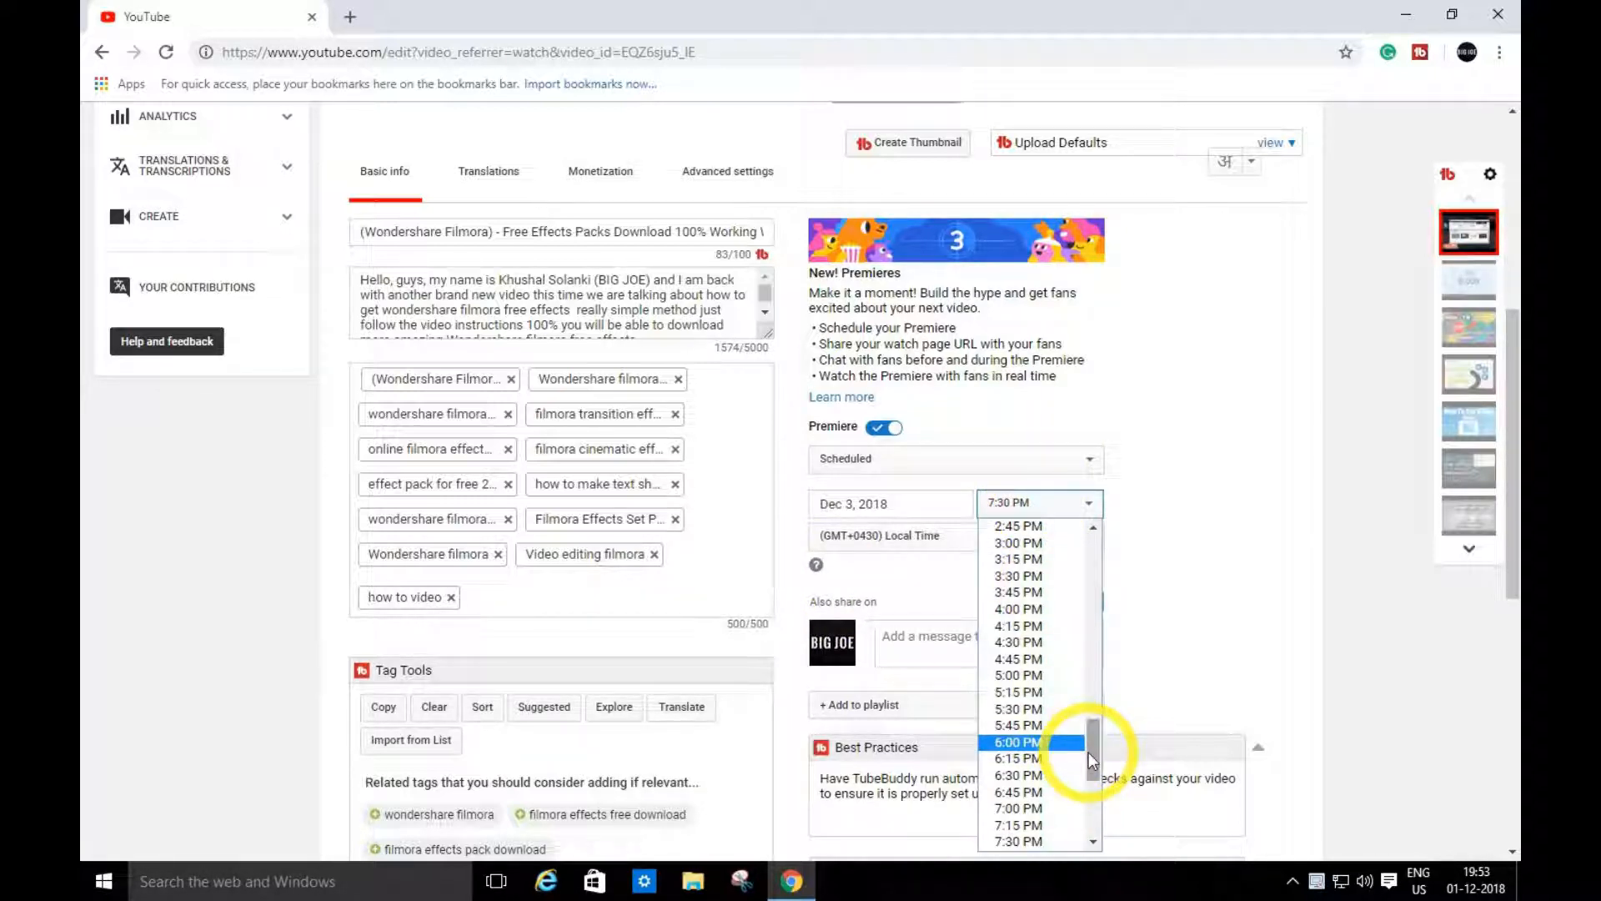
scroll(up, 3)
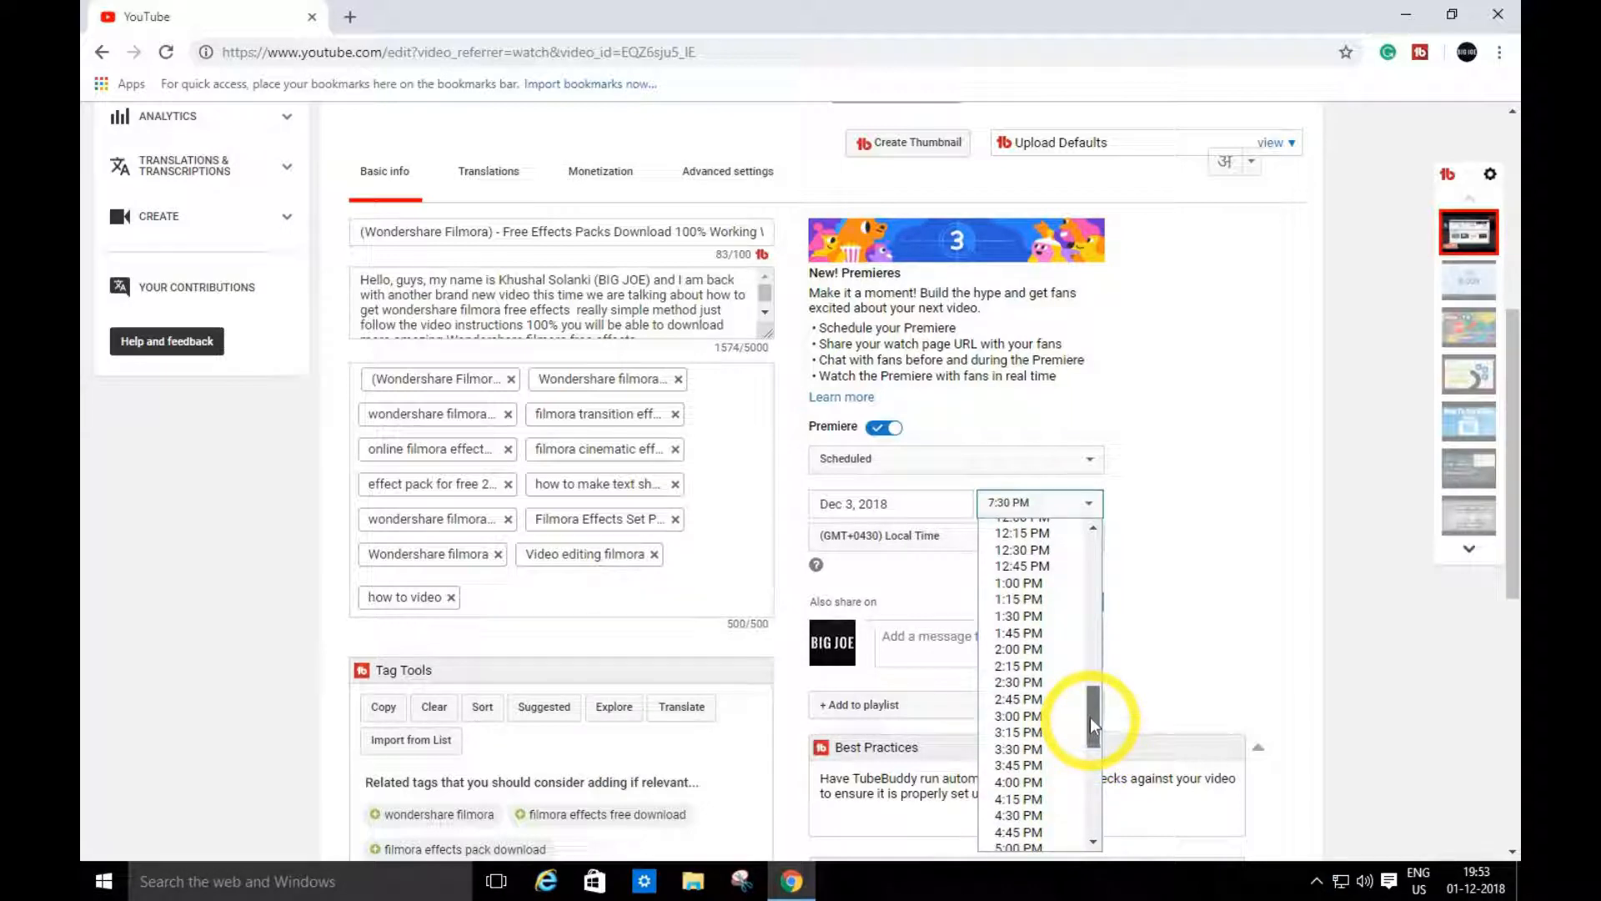
scroll(up, 3)
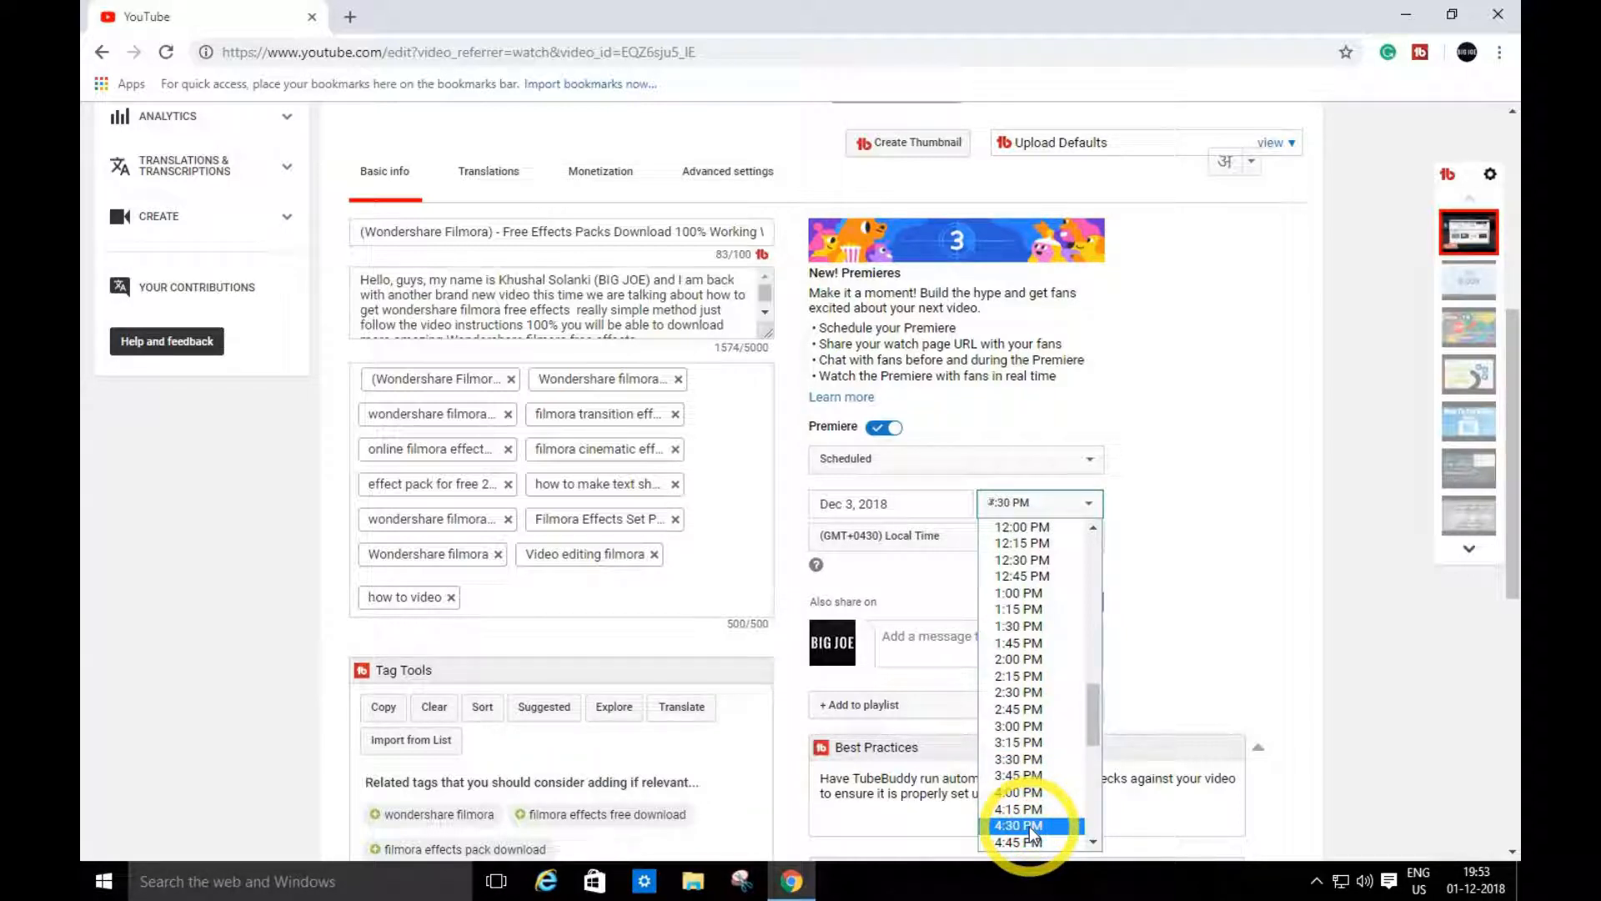
click(1018, 825)
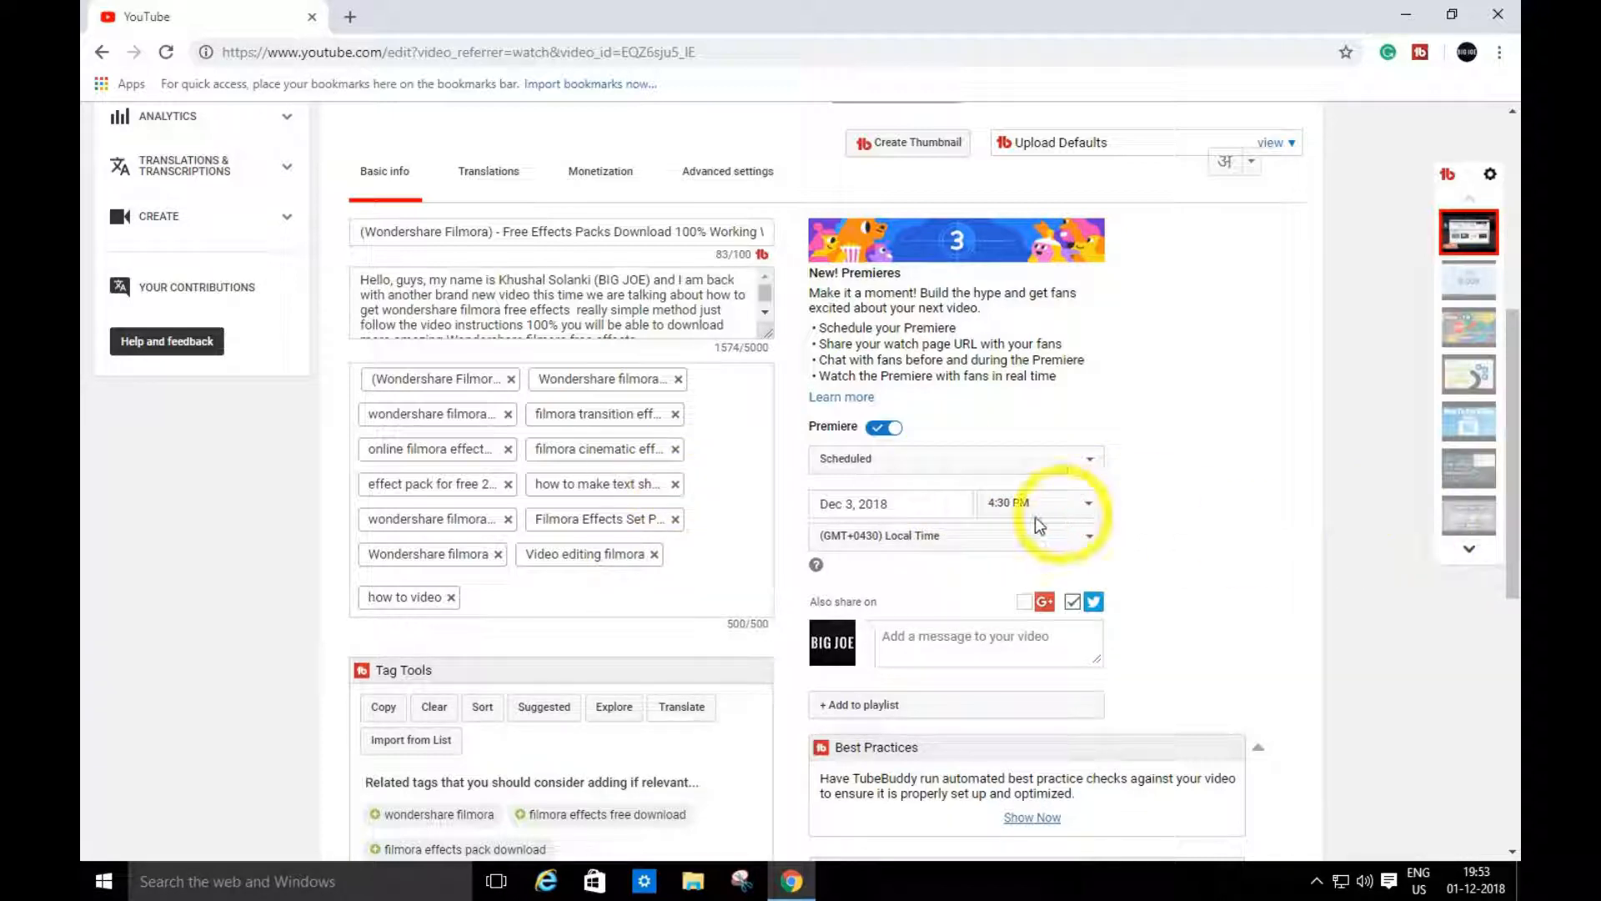
scroll(up, 3)
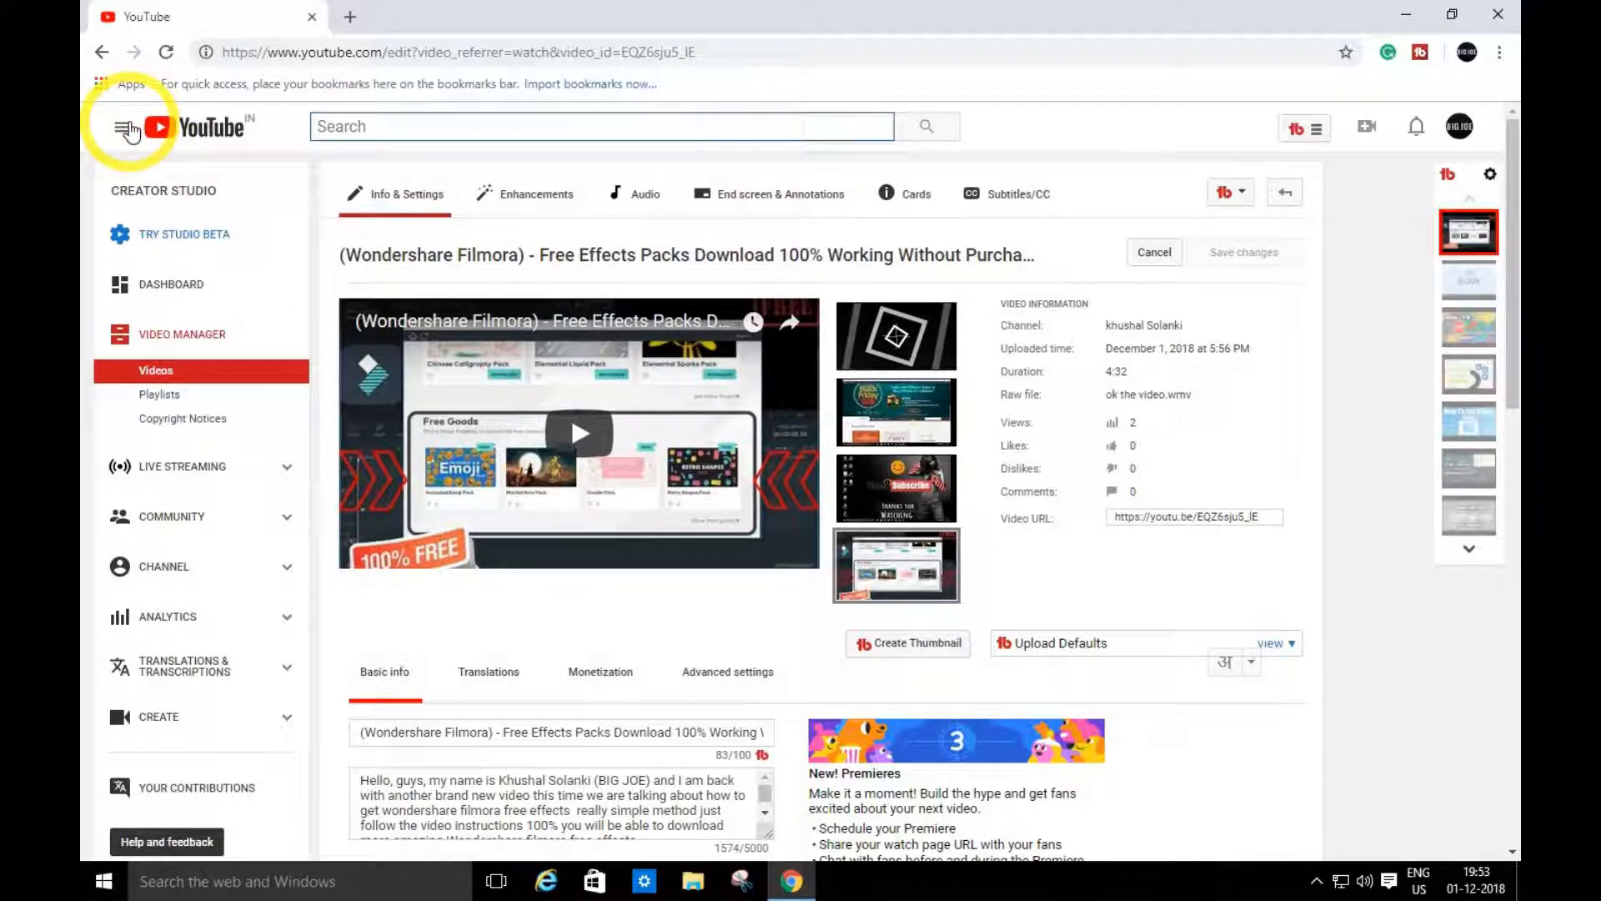
Step: Go to the khushal Solanki (BIG JOE) channel page through the navigation menu
click(124, 127)
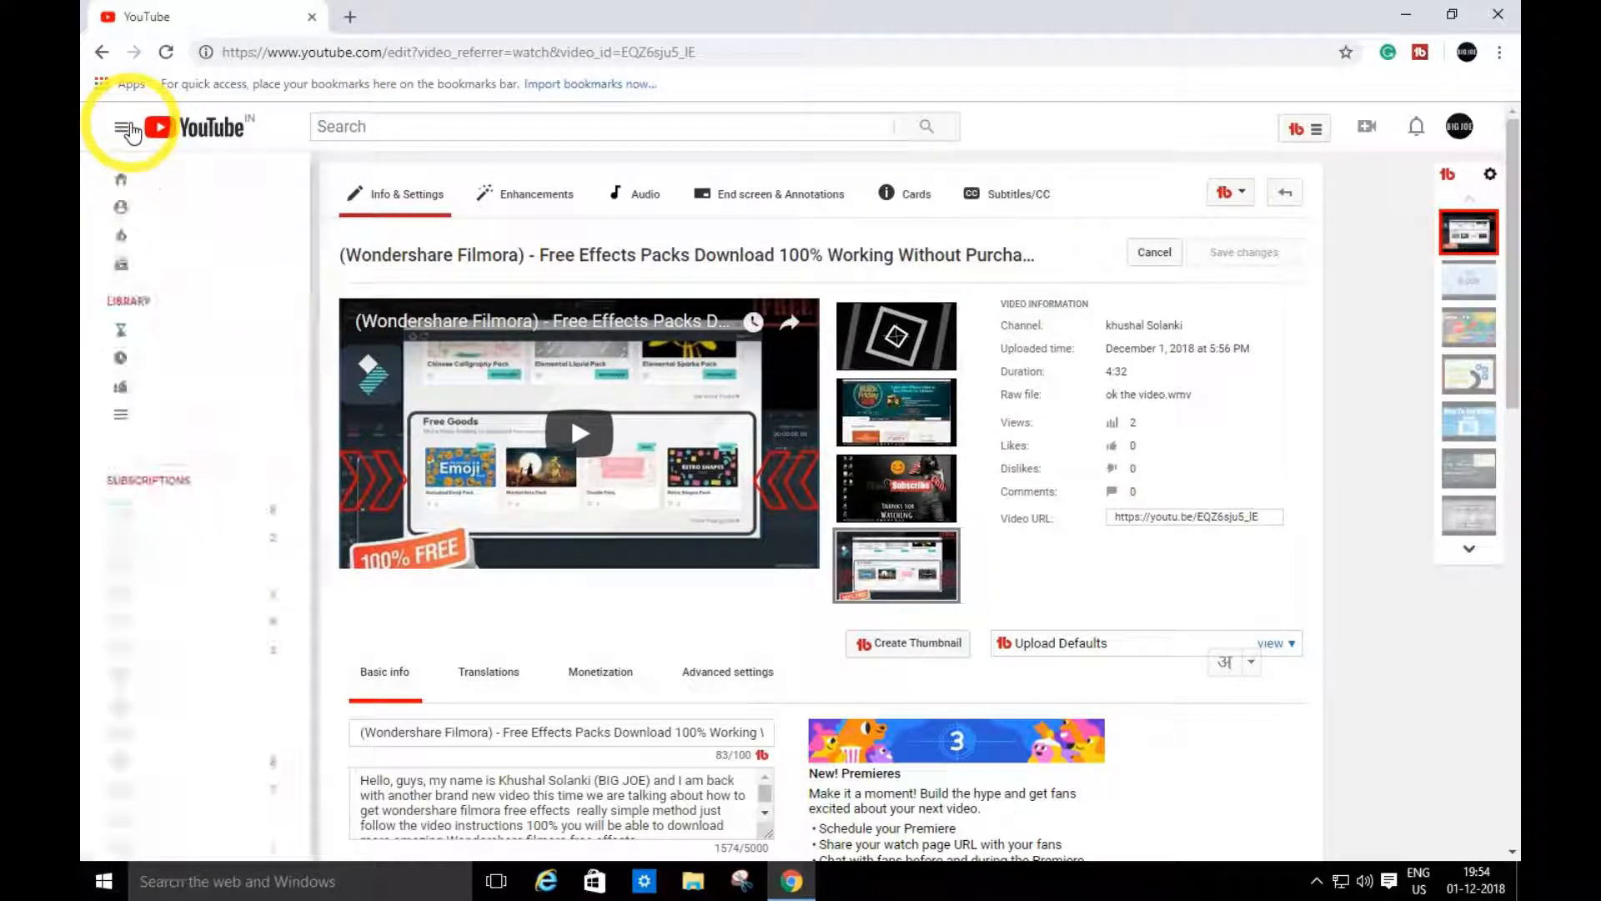
click(122, 127)
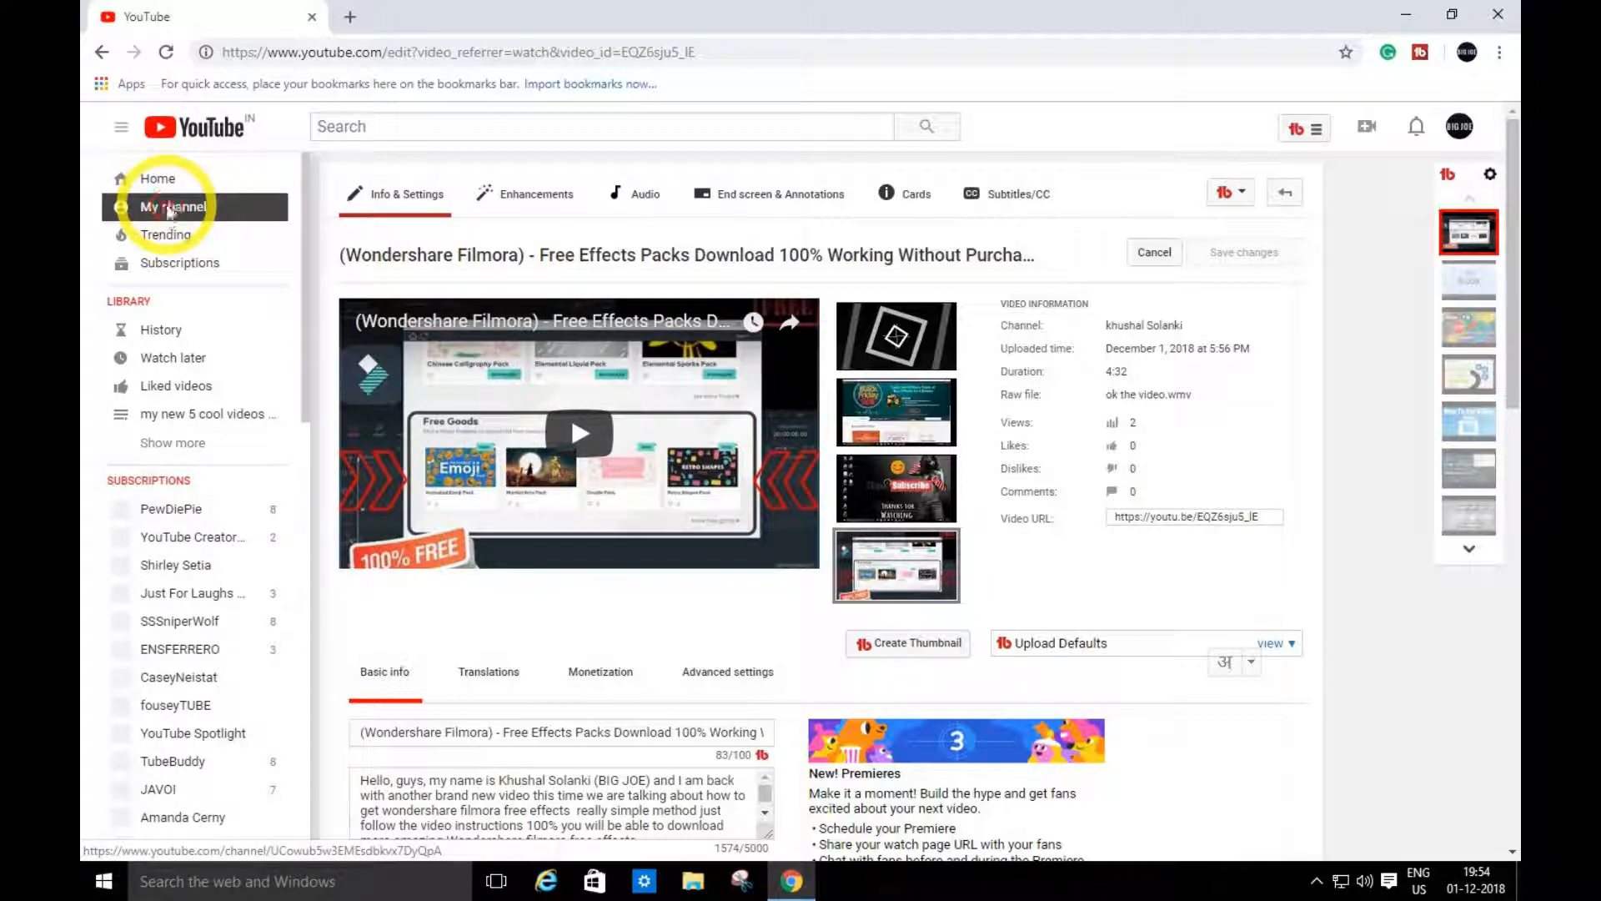
click(172, 207)
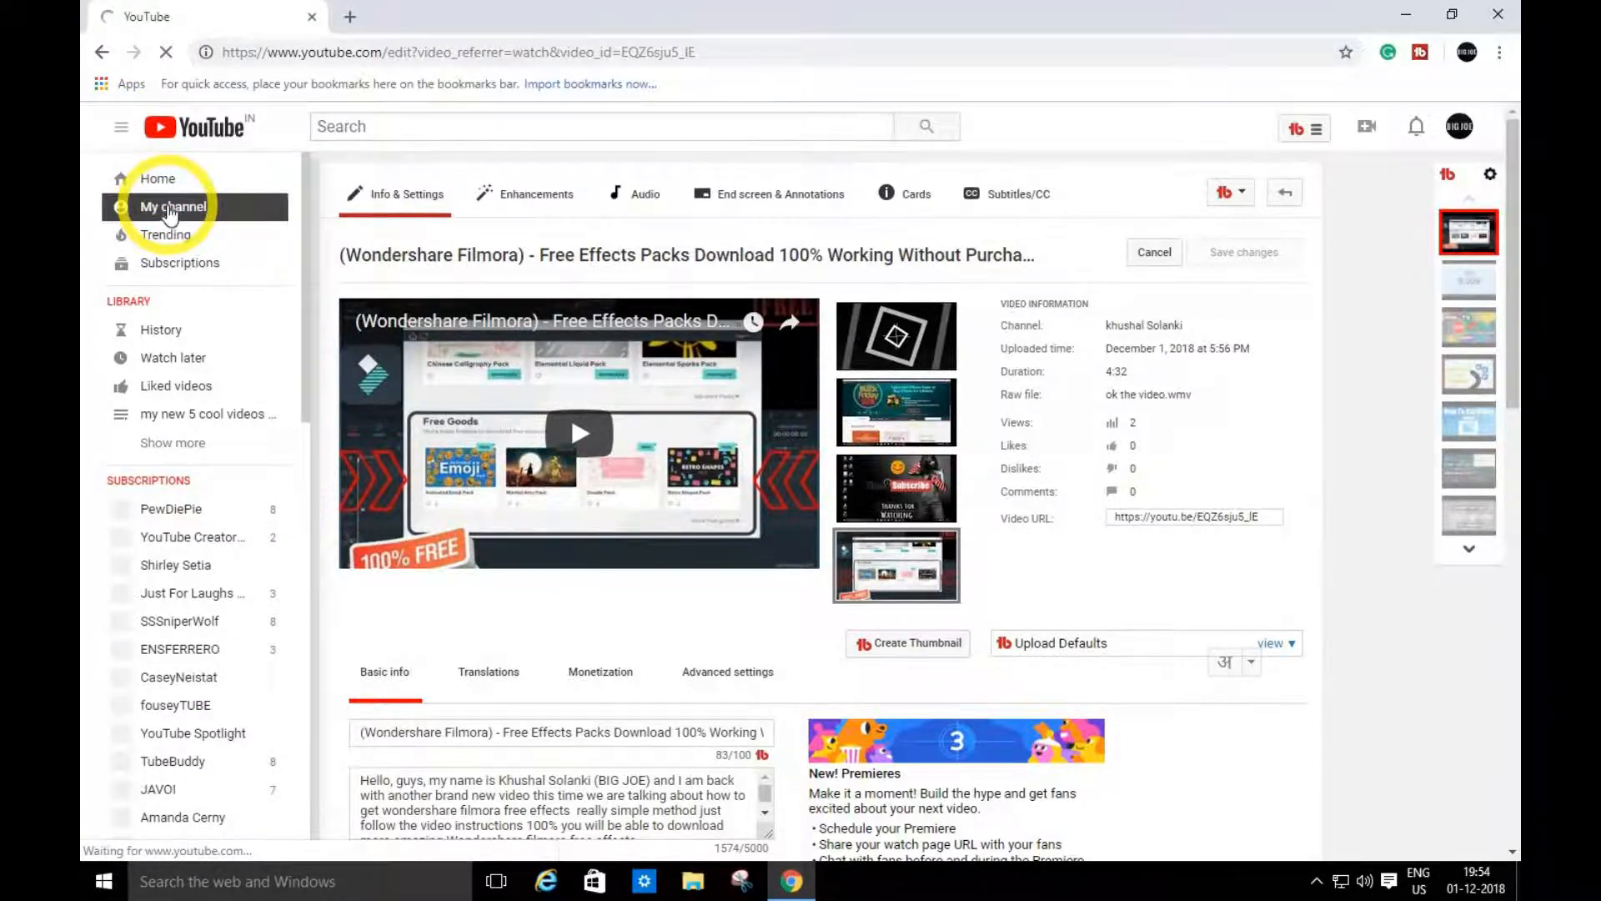
click(172, 206)
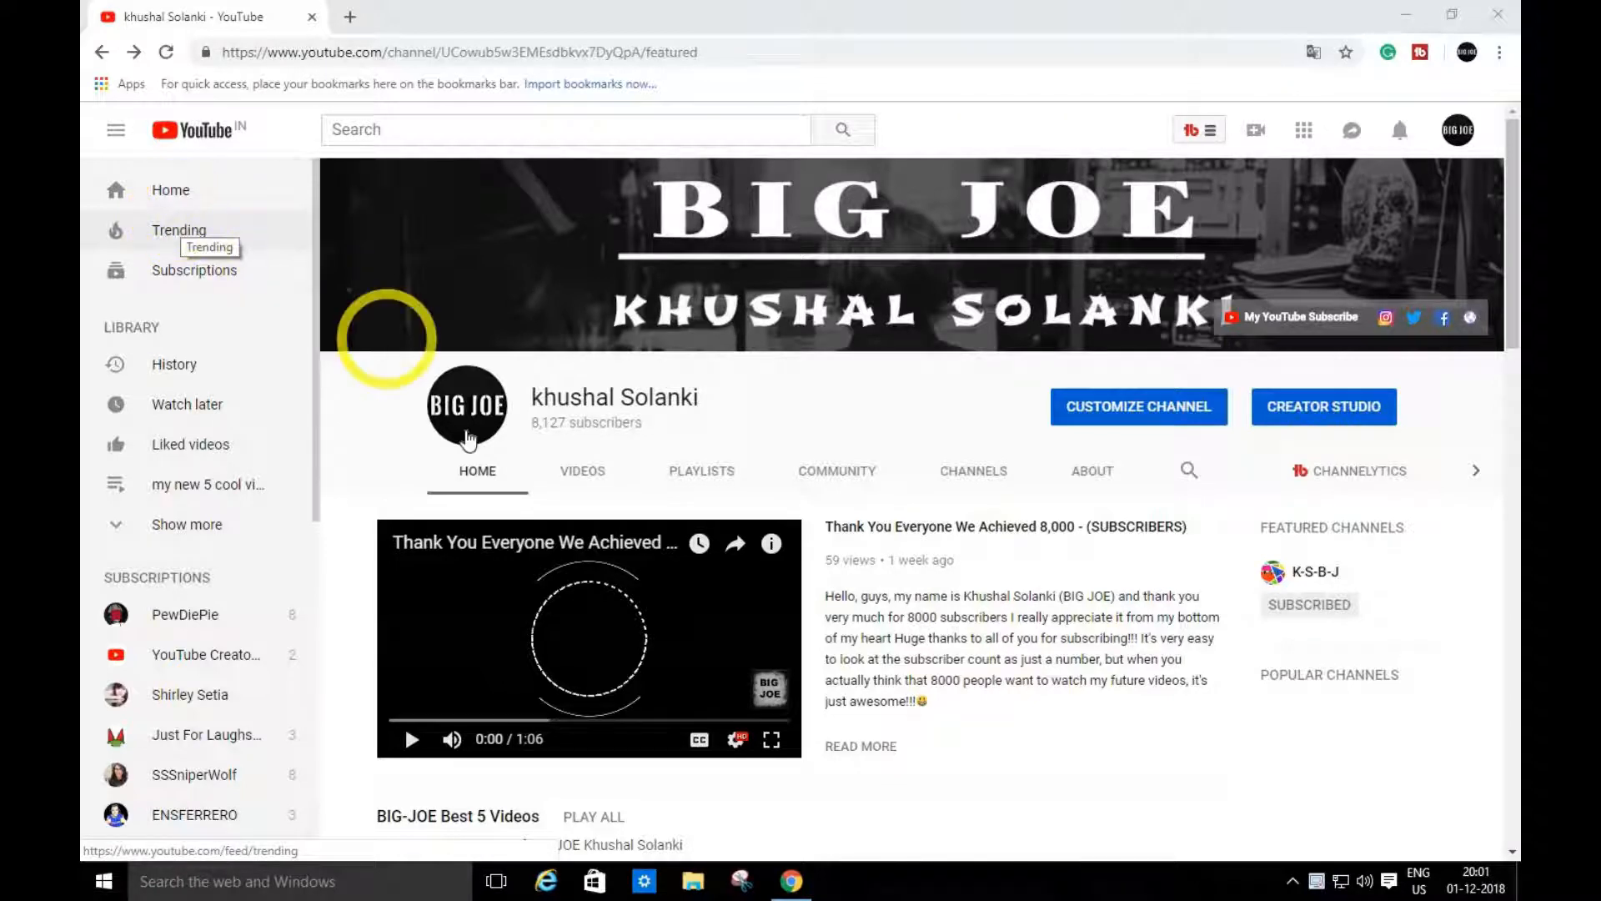
Step: List the channel's videos and open the Wondershare Filmora Premiere for 12/3/18, 4:30 PM
click(583, 470)
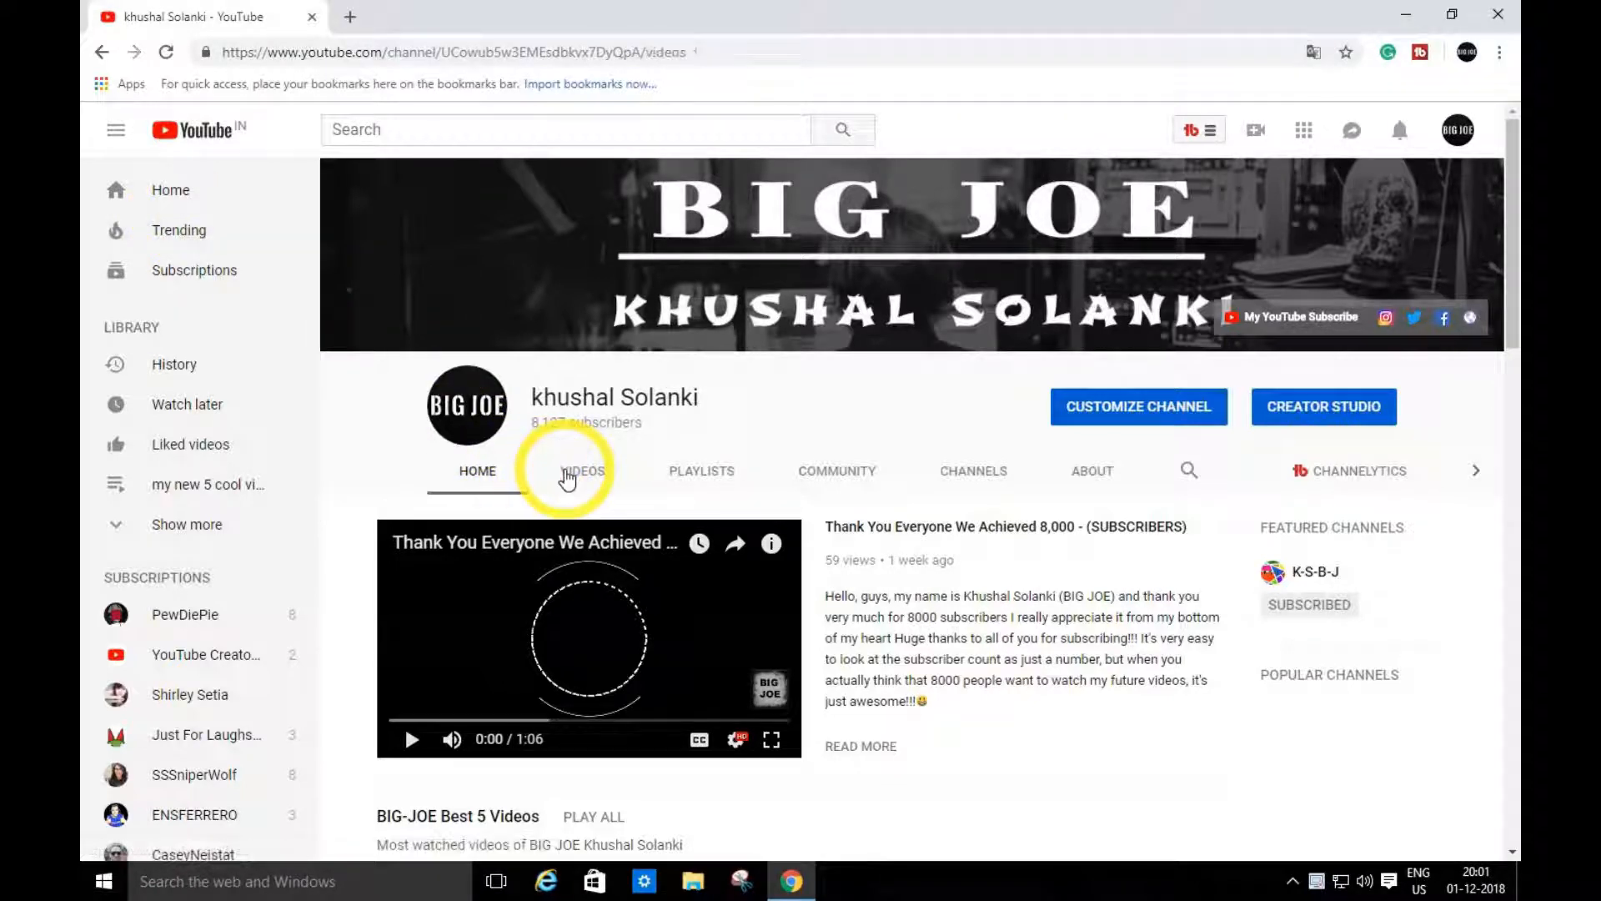
scroll(down, 3)
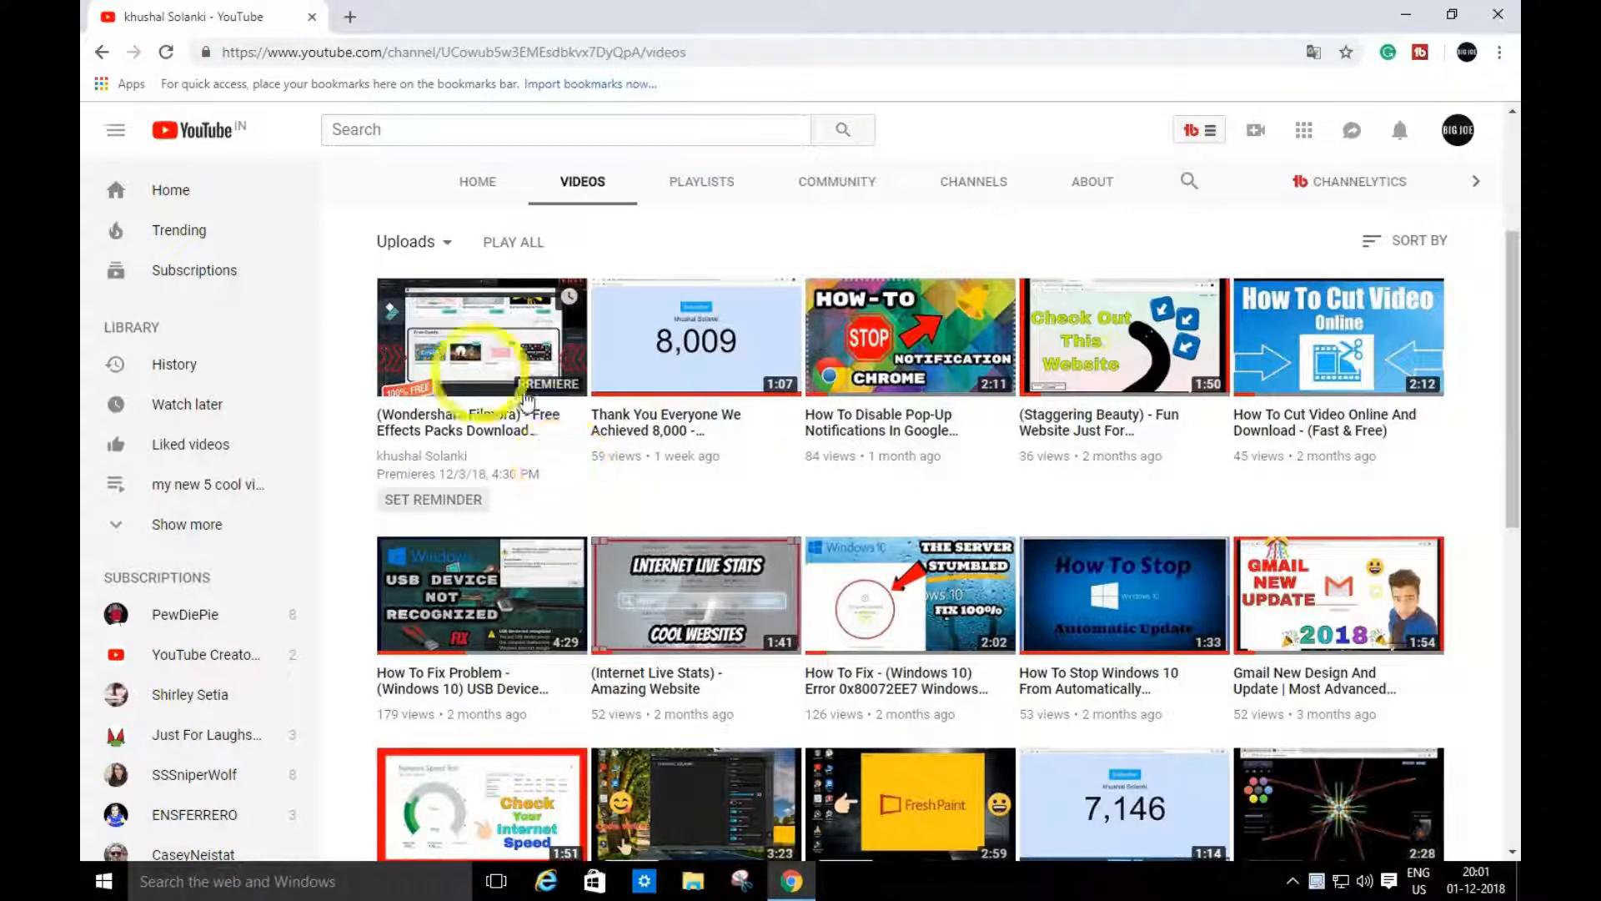
mouse_move(515, 382)
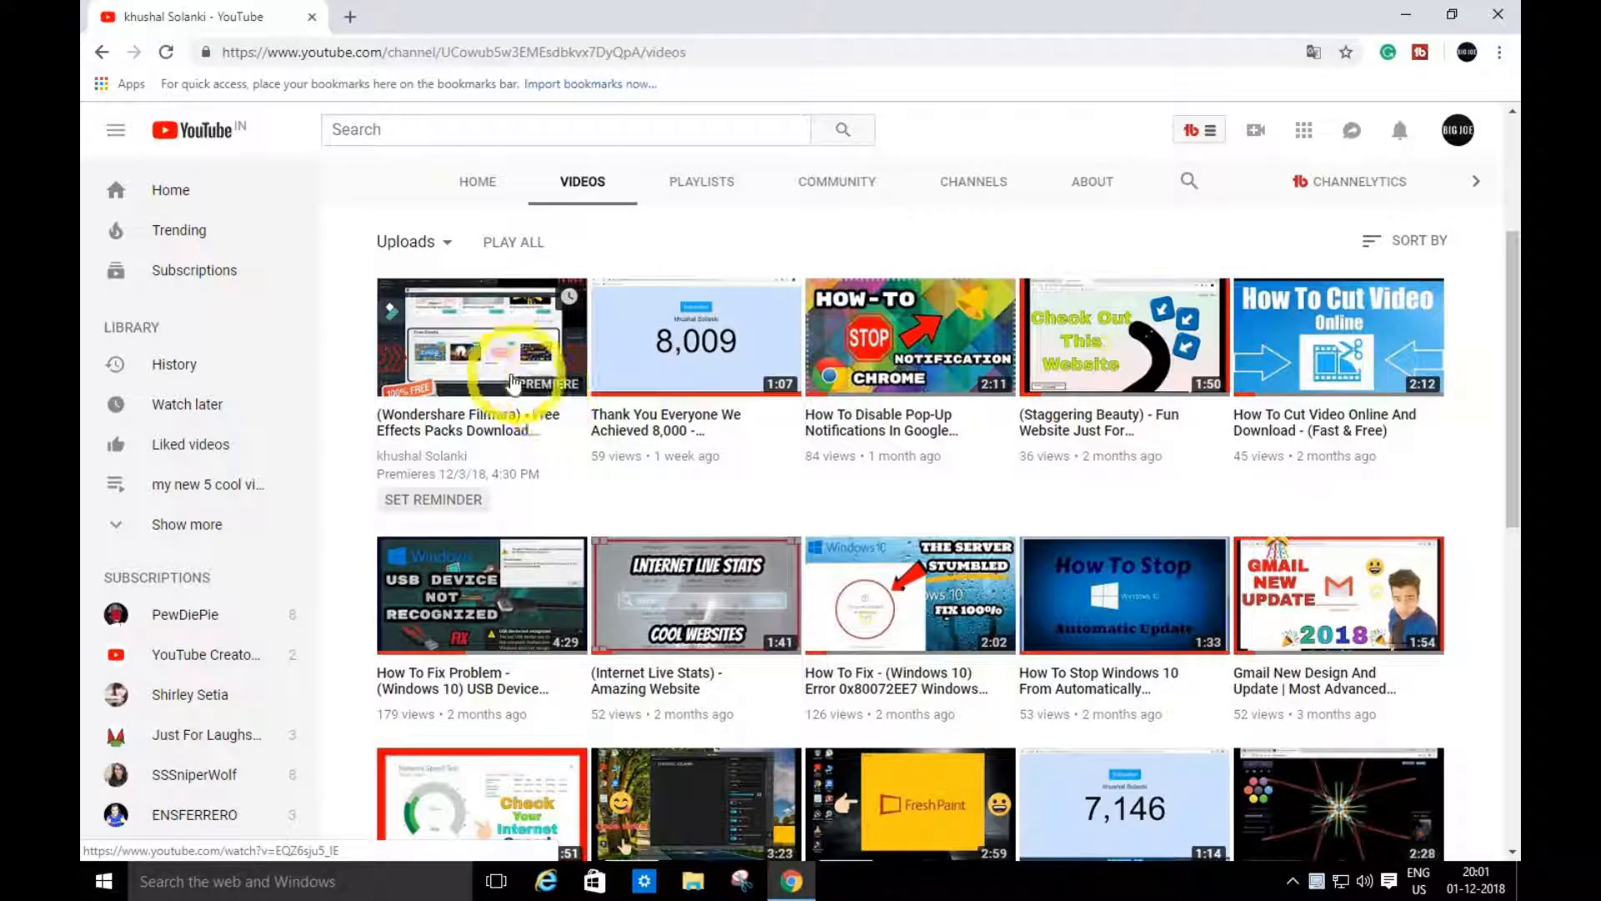
click(480, 337)
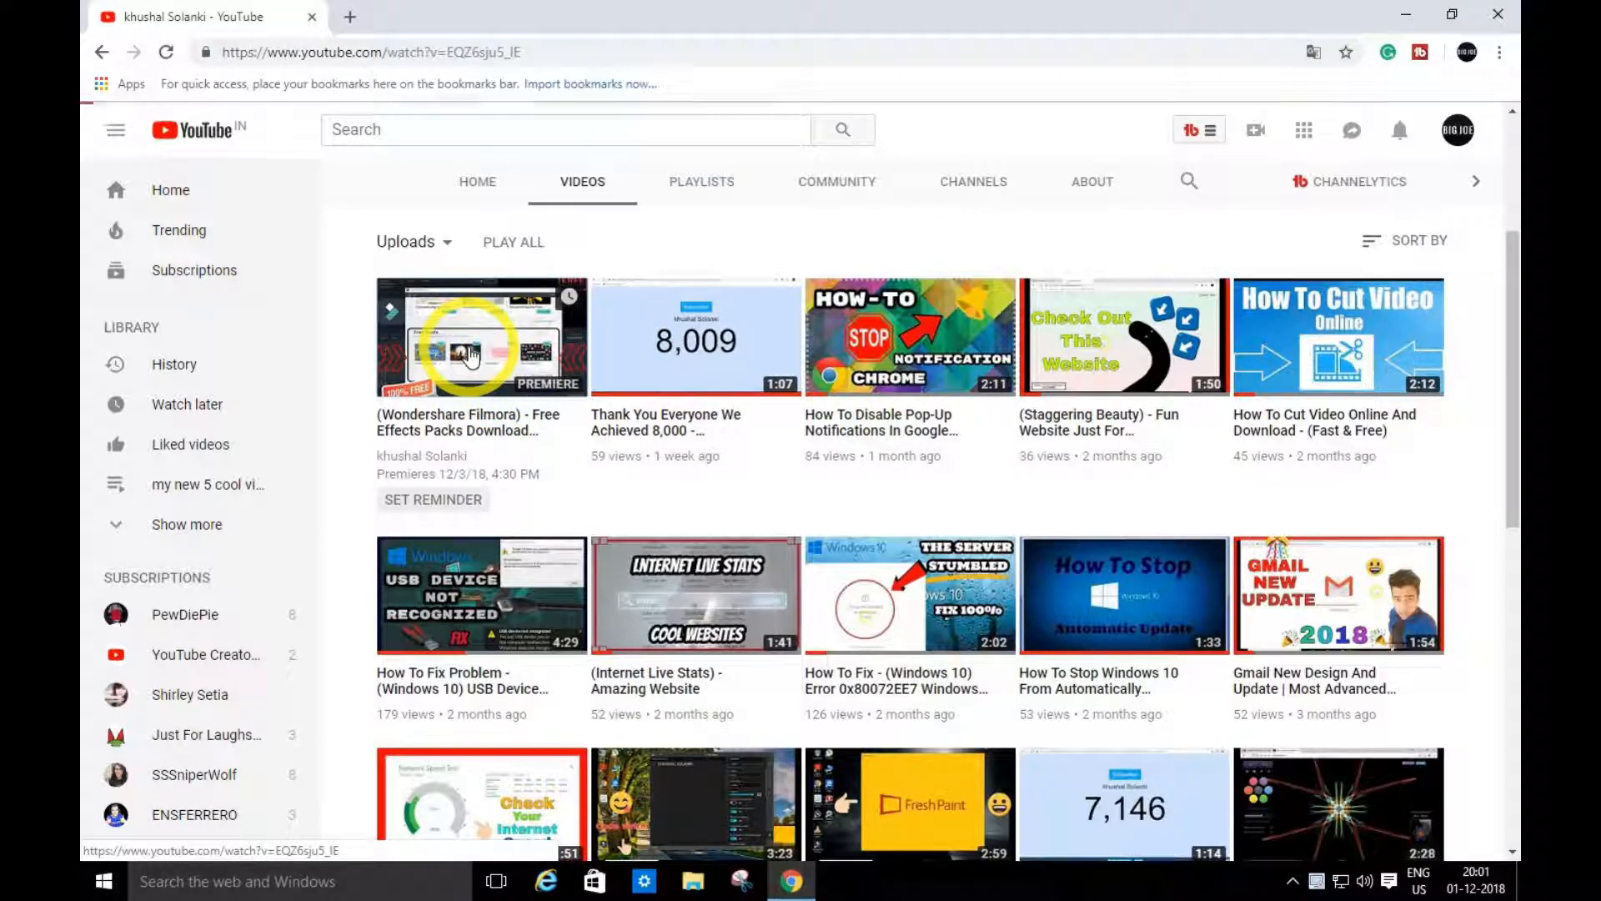
Step: Open the watch page with the December 3, 4:30 PM countdown and show chat
click(481, 337)
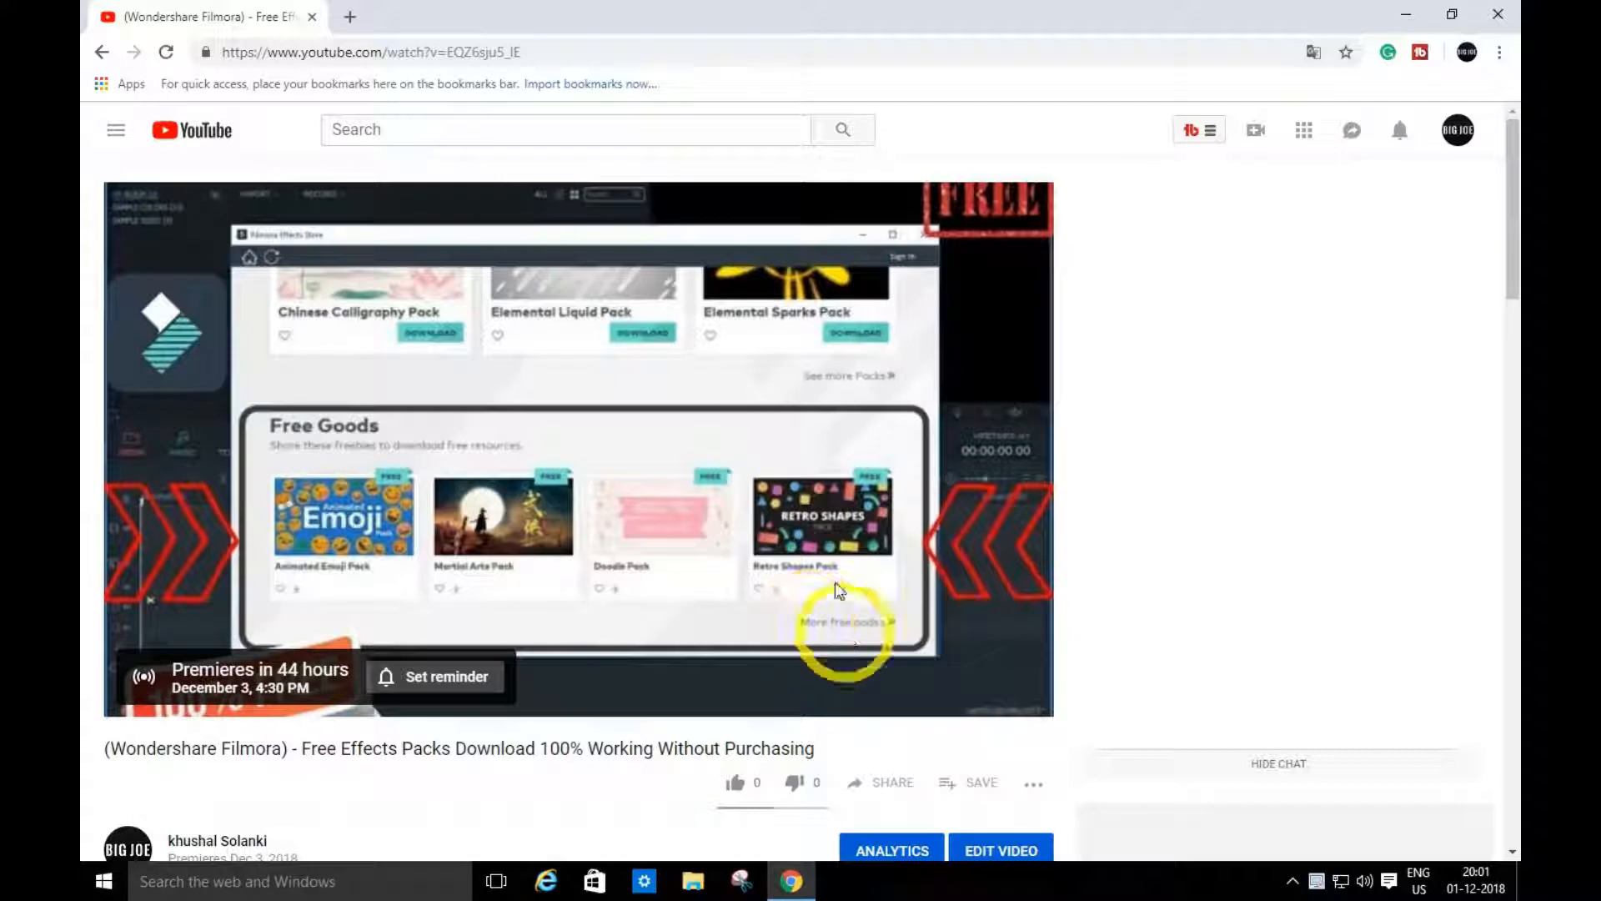
click(1278, 763)
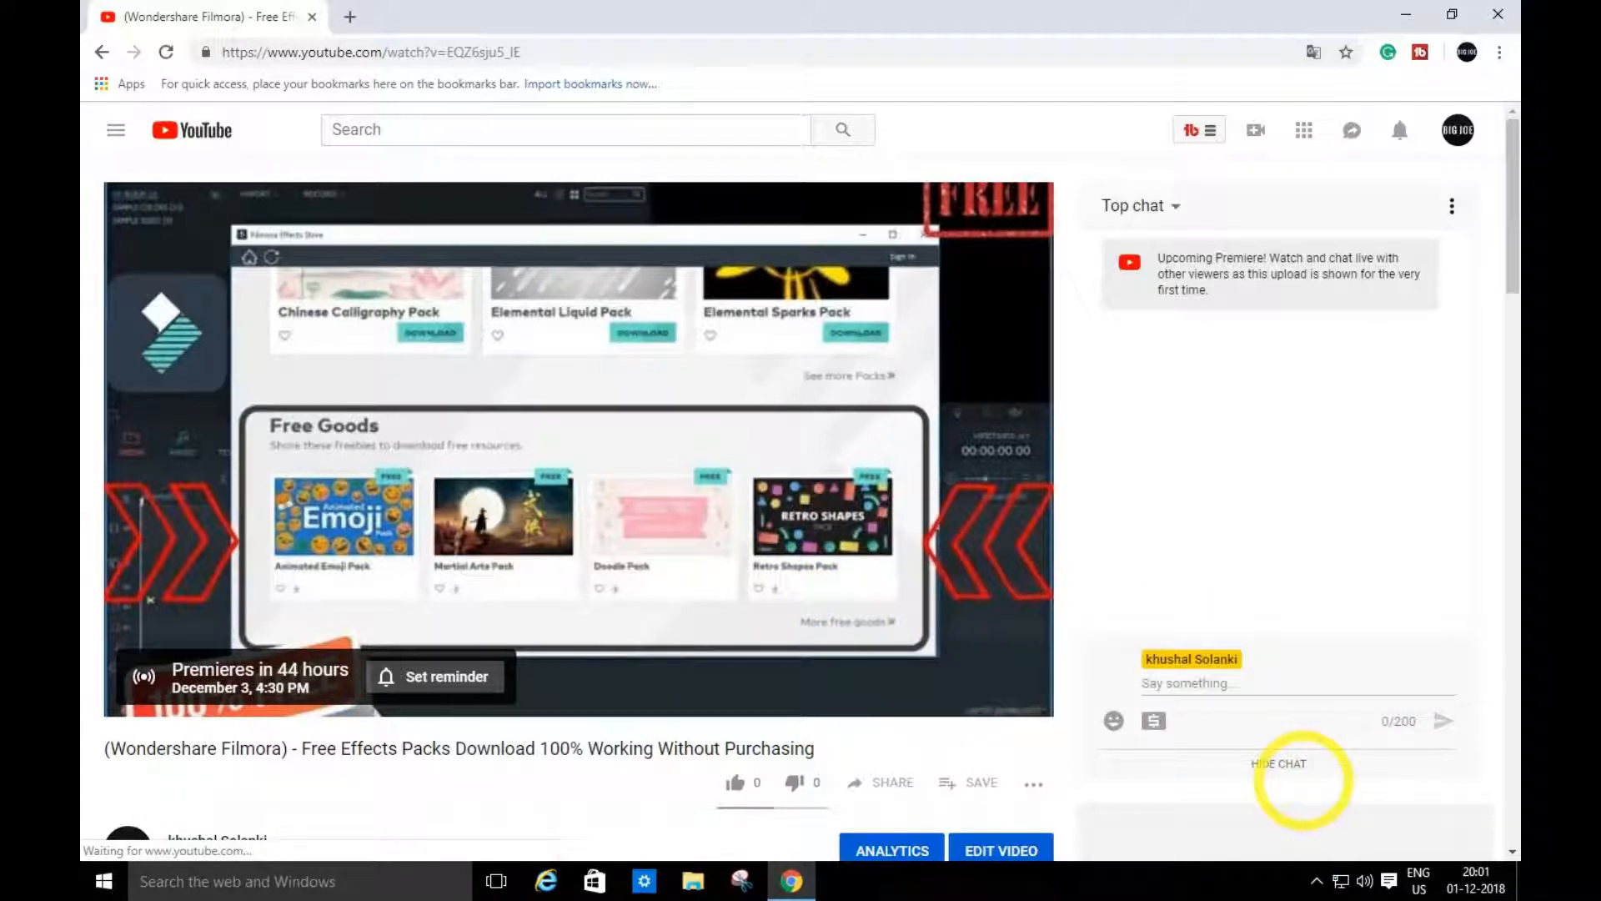